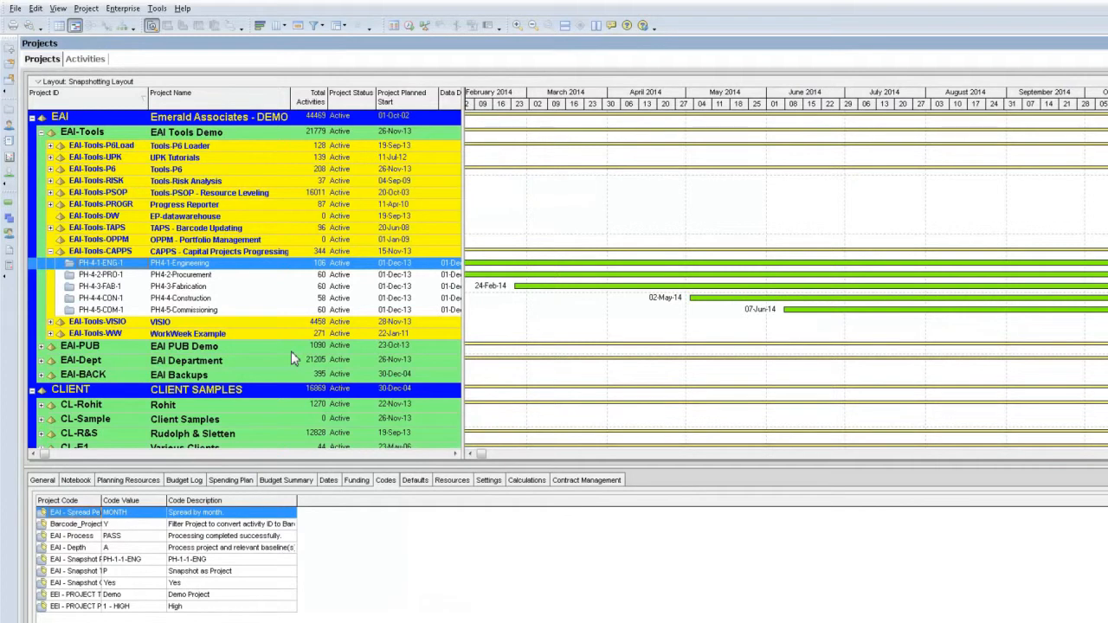
mouse_move(129, 273)
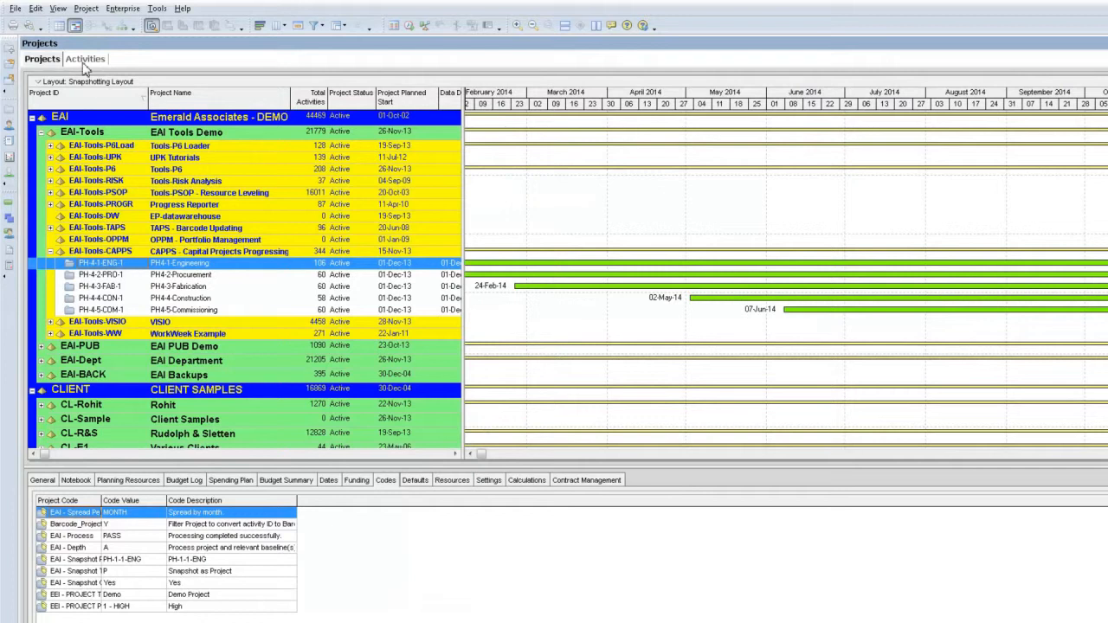
Step: Show PH4-1-Engineering activities using the CAPPS Demo Layout and Civil/Earthwork filter
left_click(85, 58)
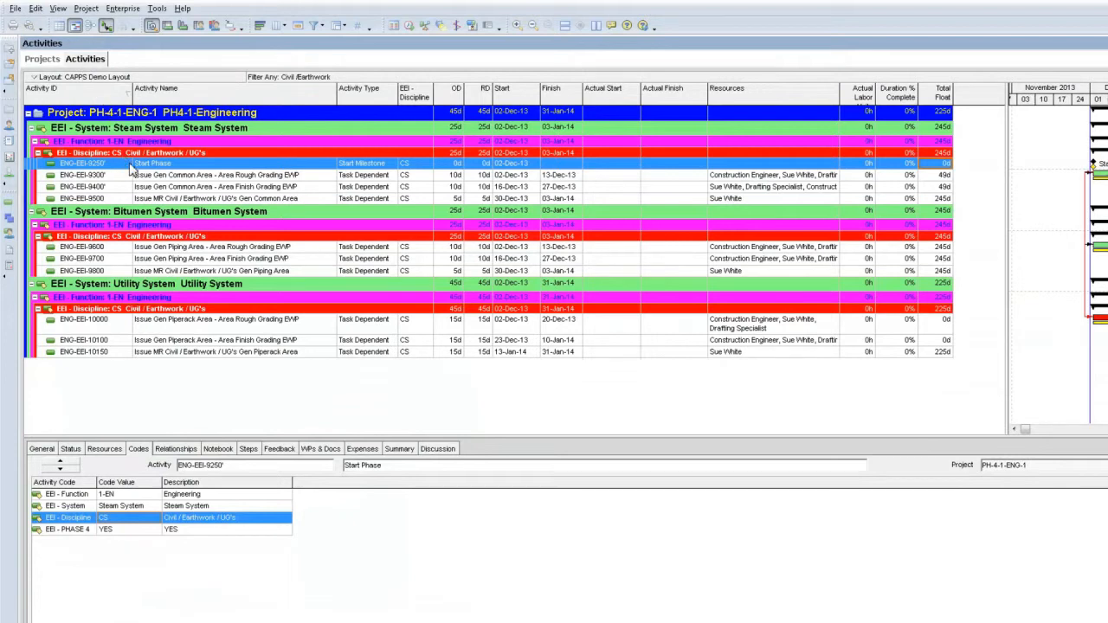
mouse_move(272, 85)
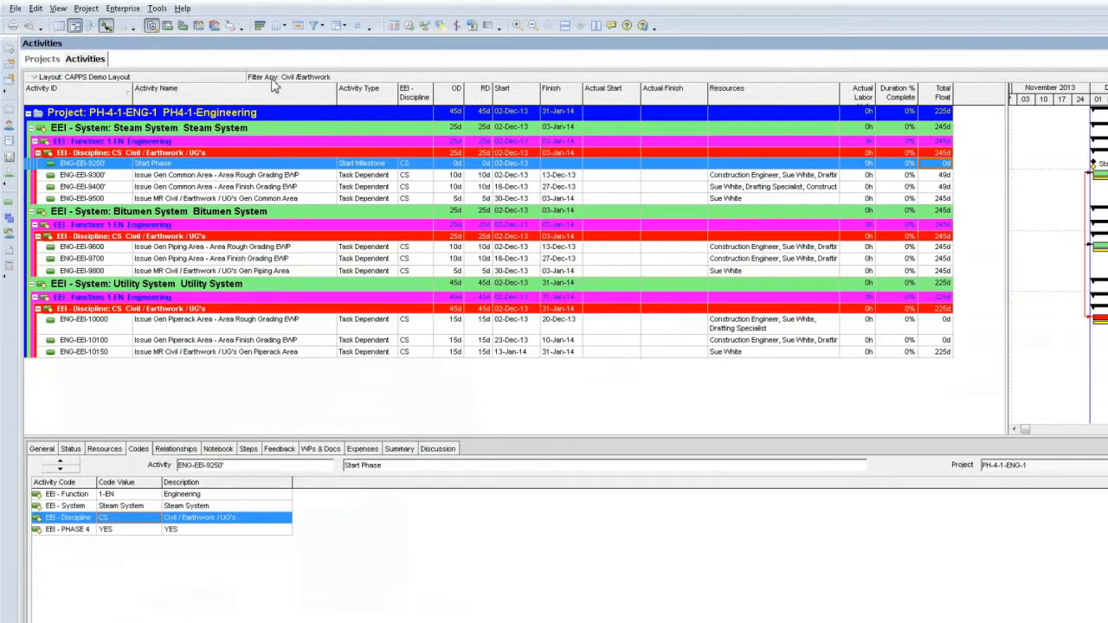
mouse_move(318, 79)
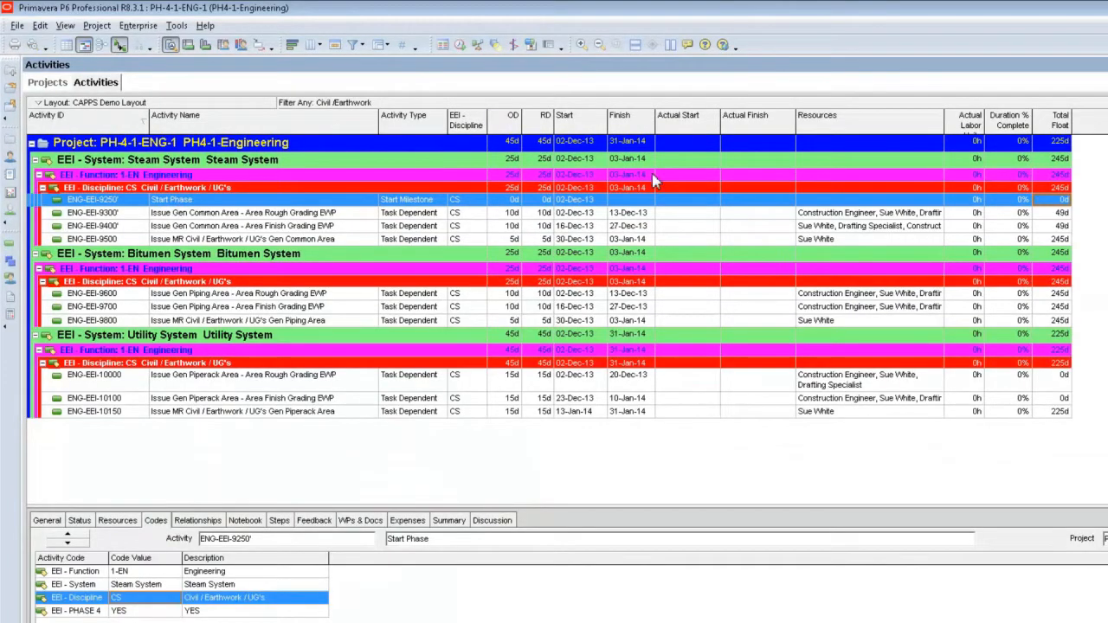
mouse_move(653, 269)
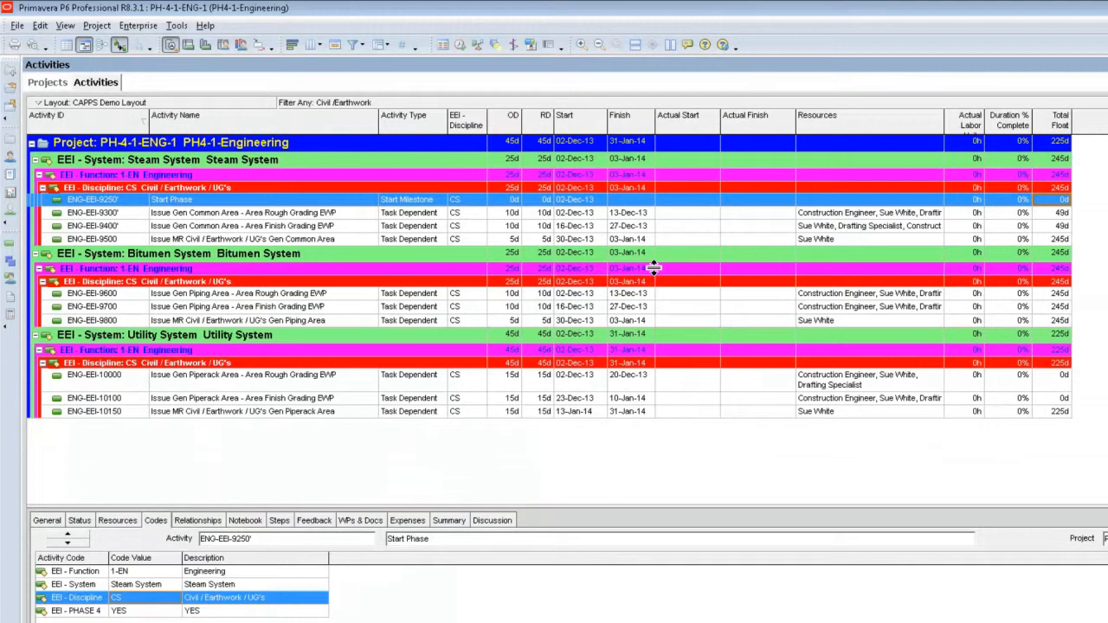
mouse_move(792, 277)
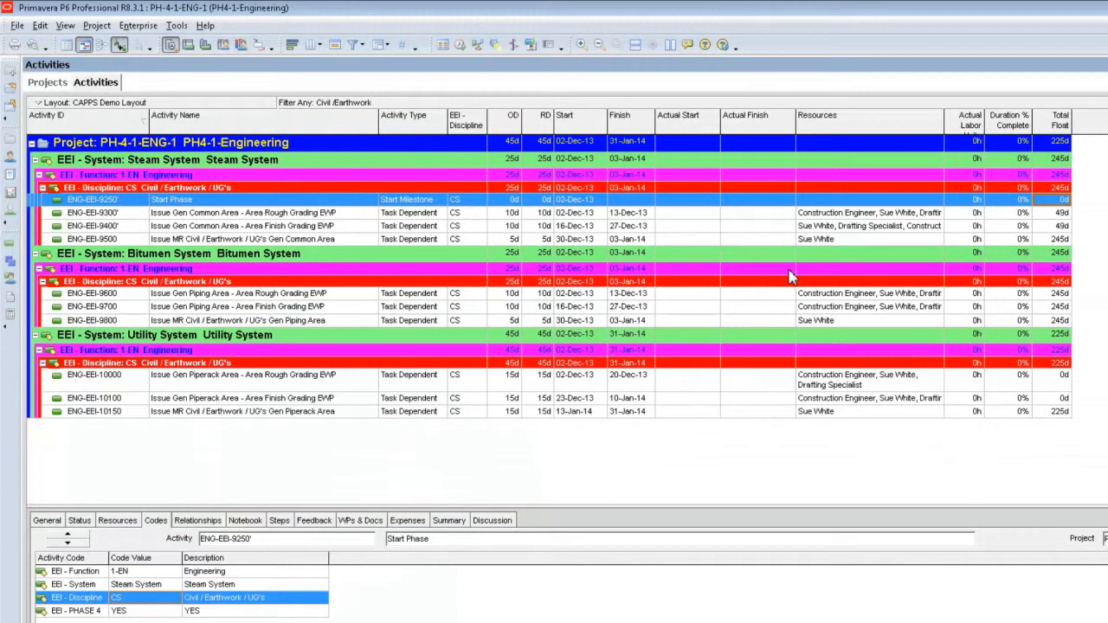
mouse_move(783, 277)
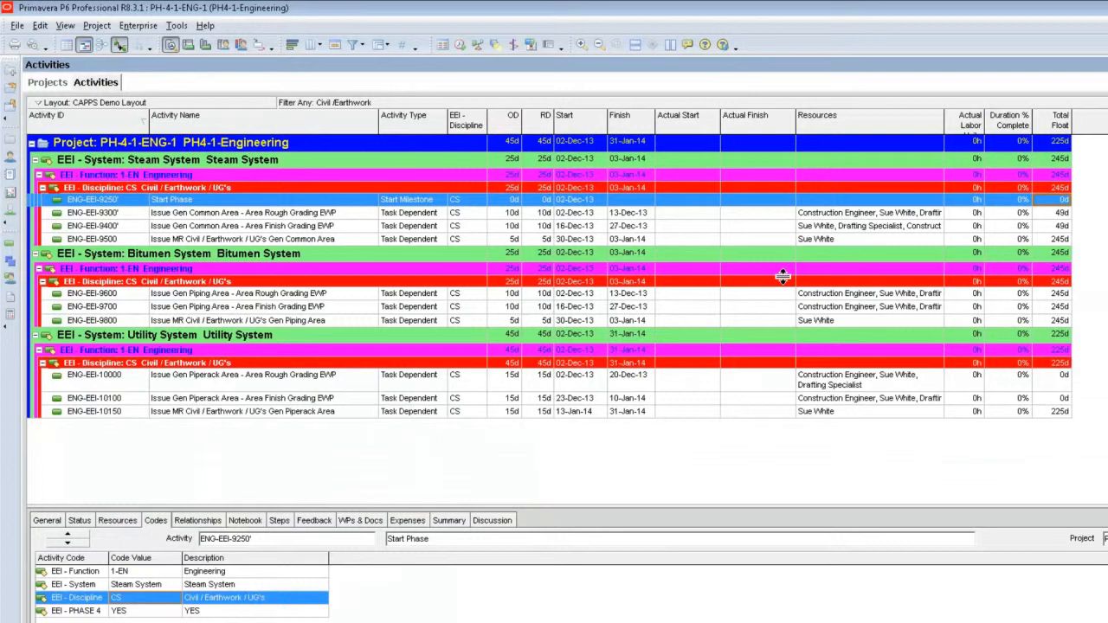
mouse_move(433, 441)
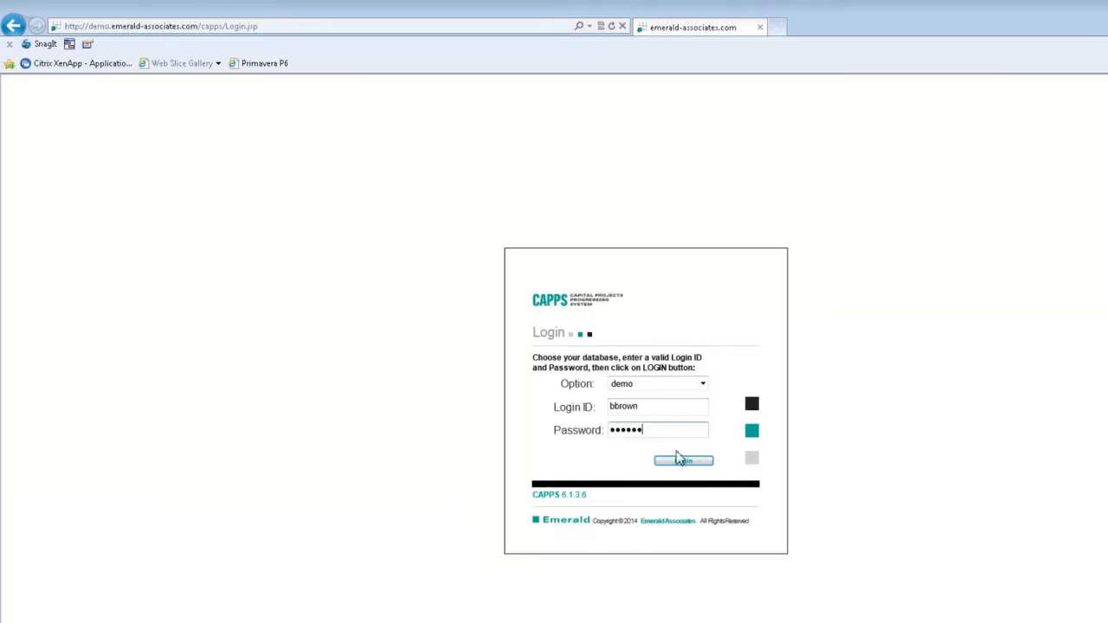
Step: Log in to CAPPS with the demo database credentials
left_click(682, 460)
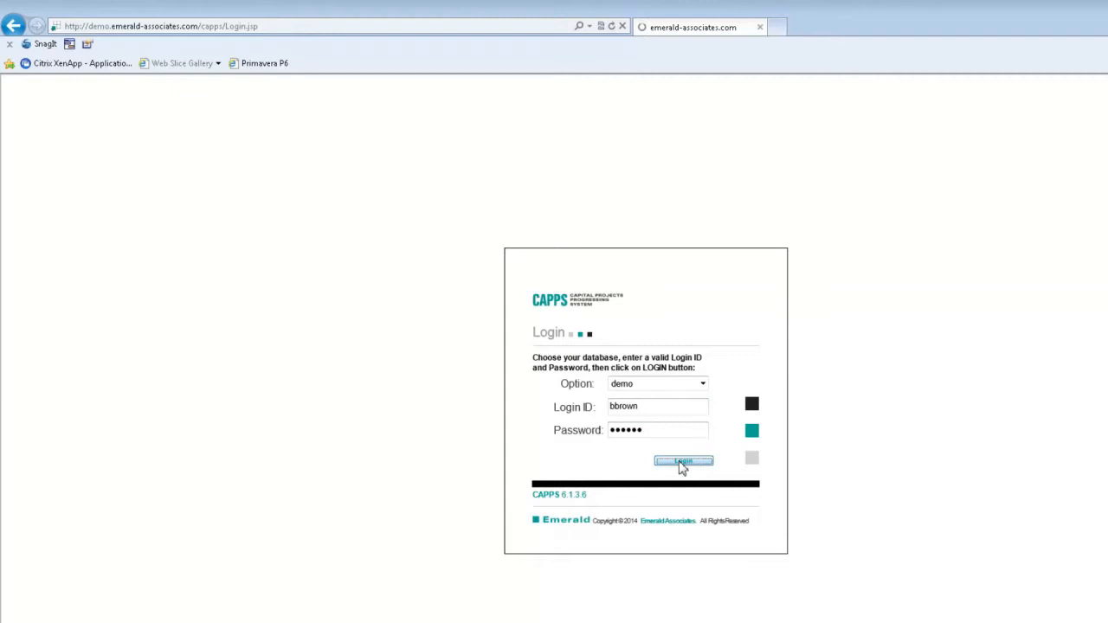
Step: Finish logging in and view the PH4-1-Engineering Civil/Earthwork tasks in Progress Update
left_click(683, 461)
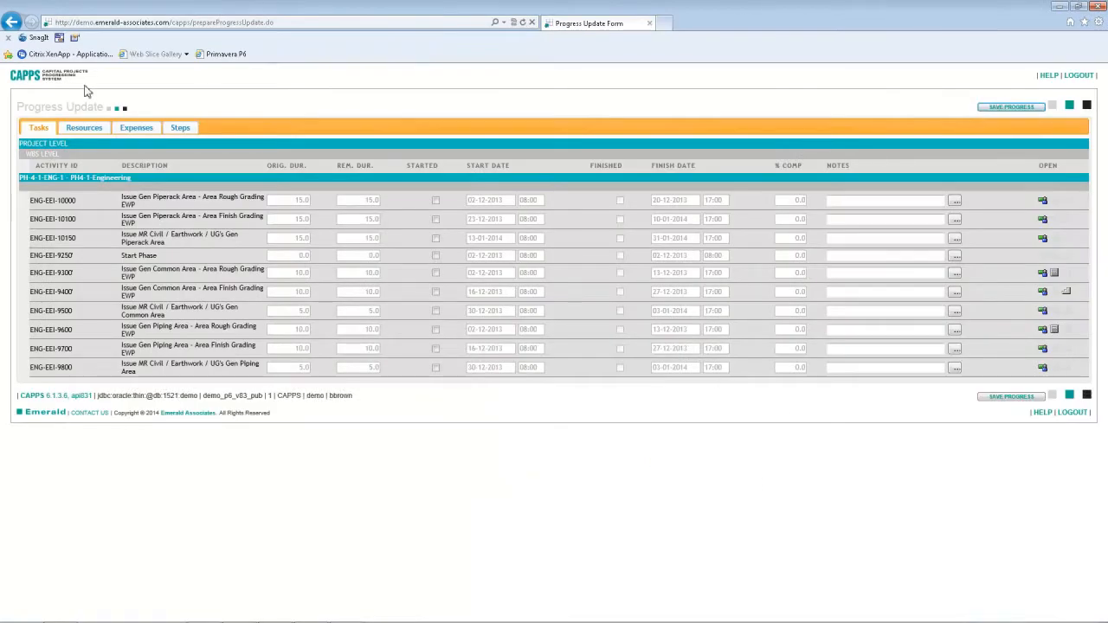
mouse_move(106, 144)
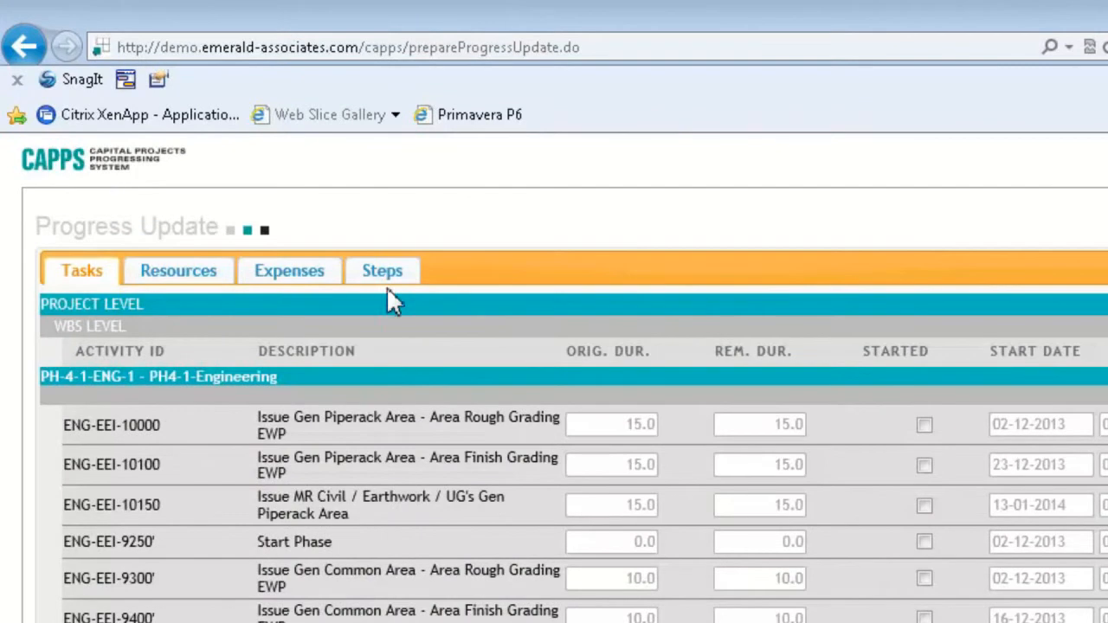
mouse_move(310, 311)
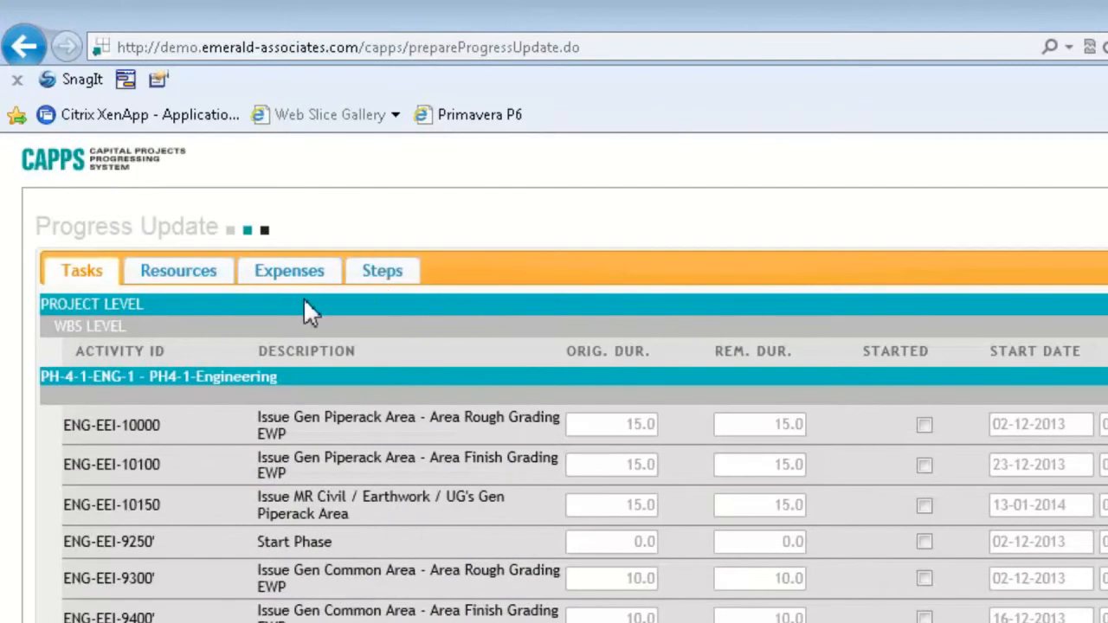
mouse_move(102, 279)
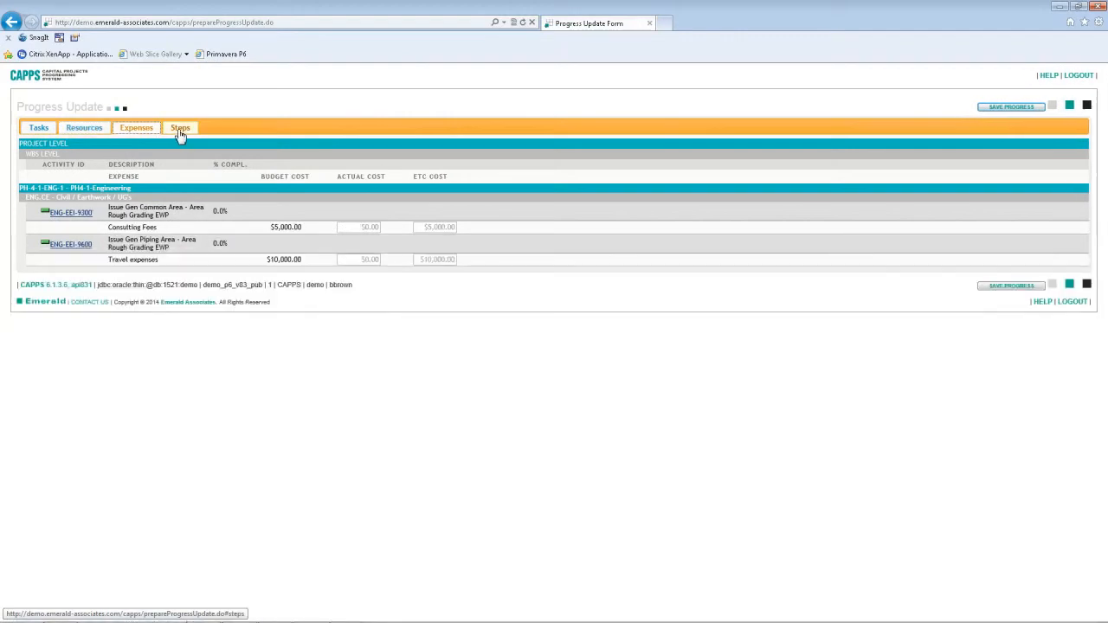
left_click(38, 127)
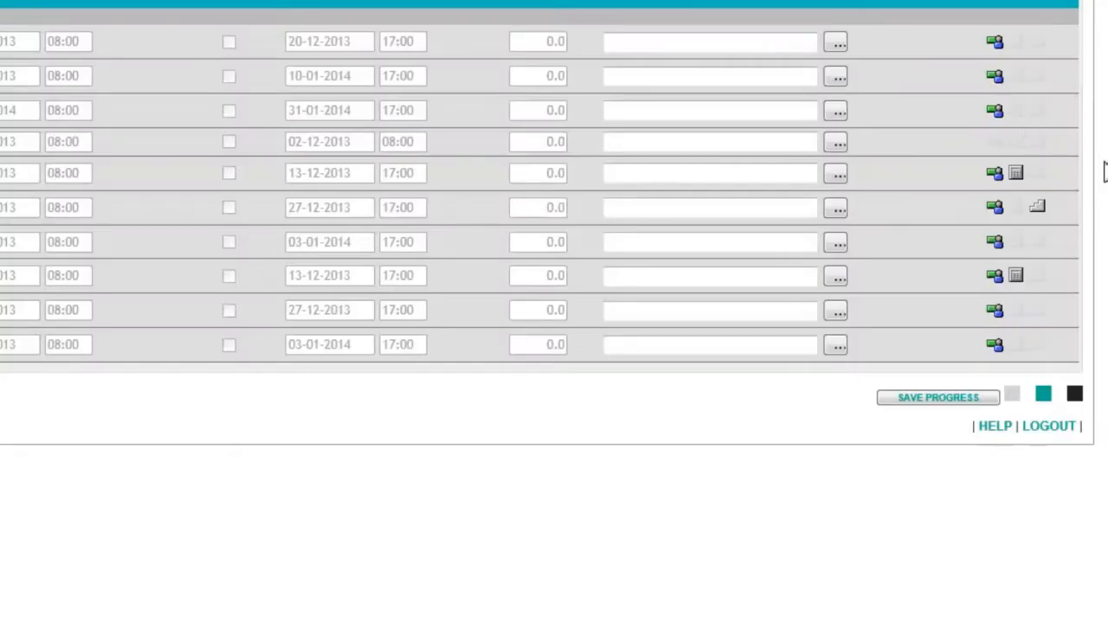
mouse_move(1047, 91)
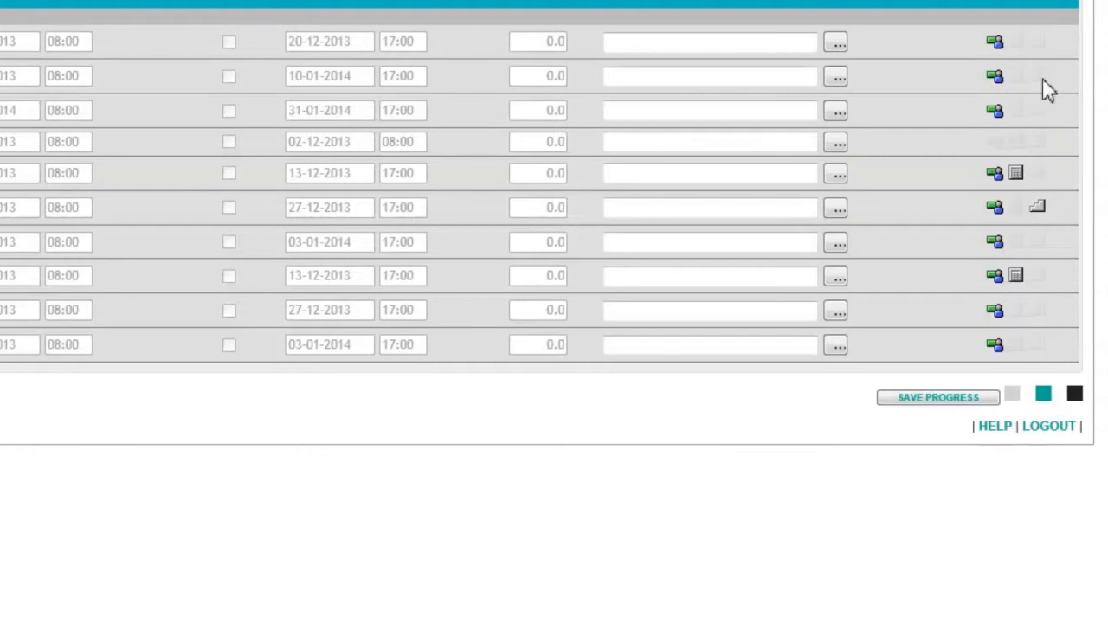
mouse_move(1003, 128)
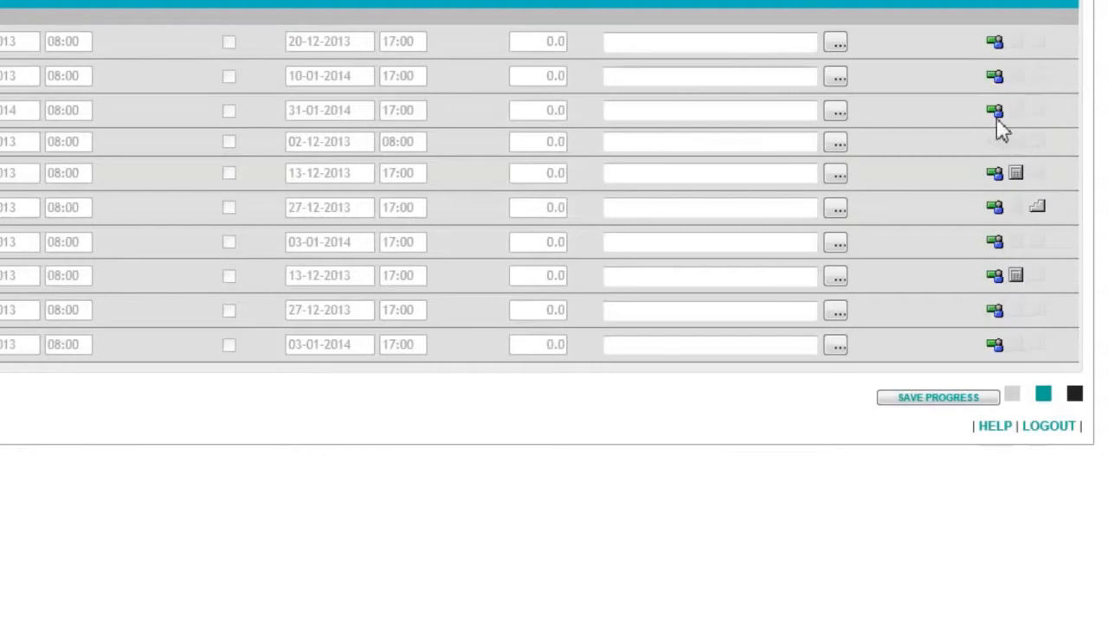
mouse_move(996, 113)
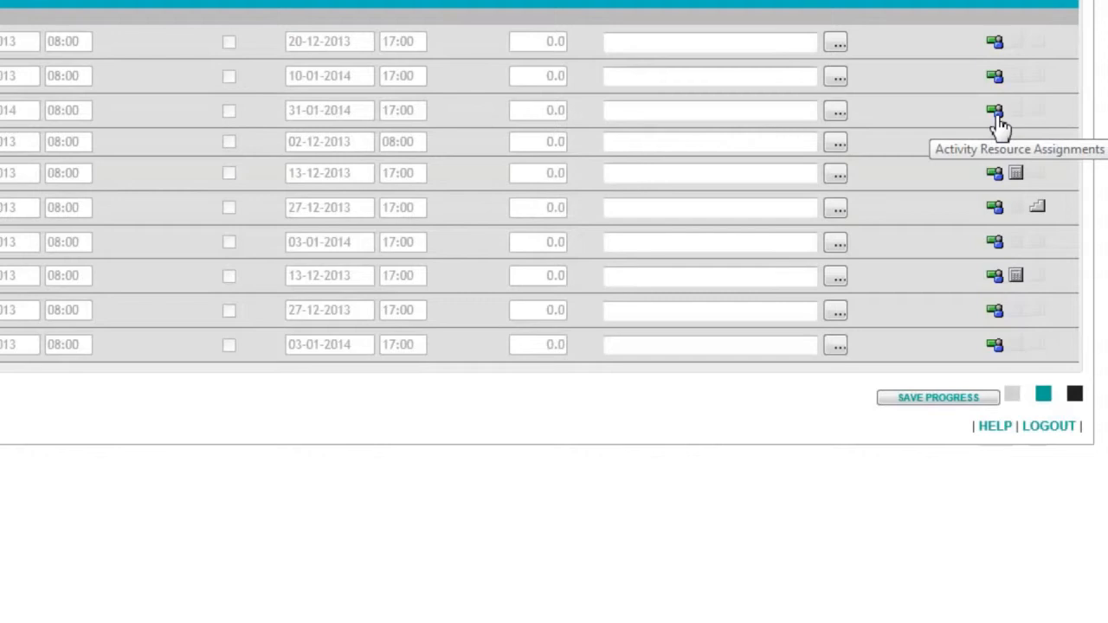
mouse_move(1014, 172)
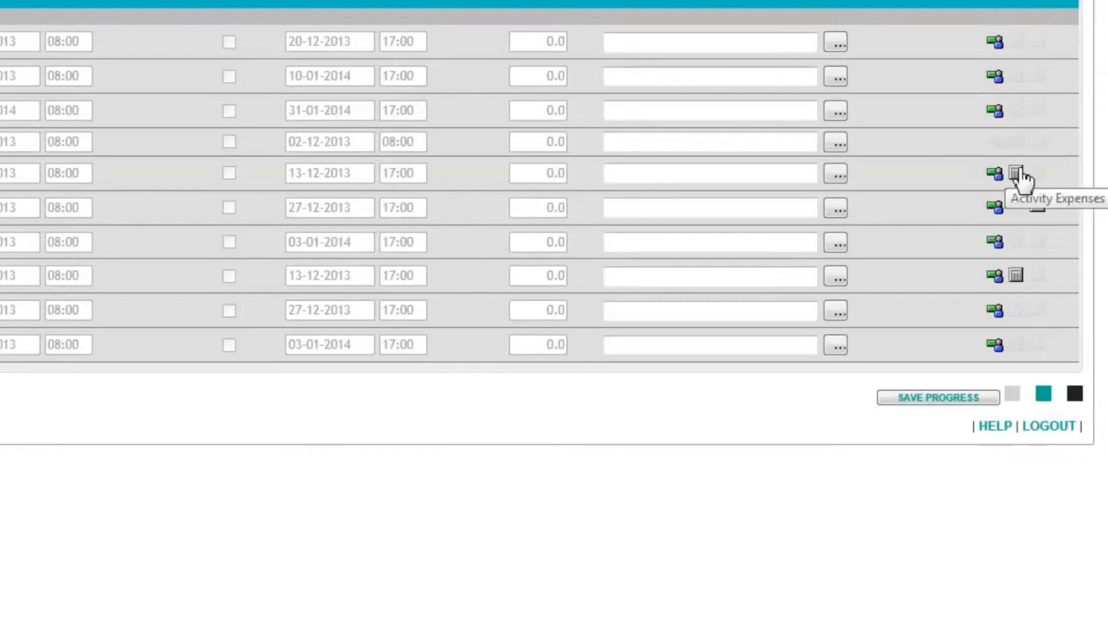
mouse_move(1037, 210)
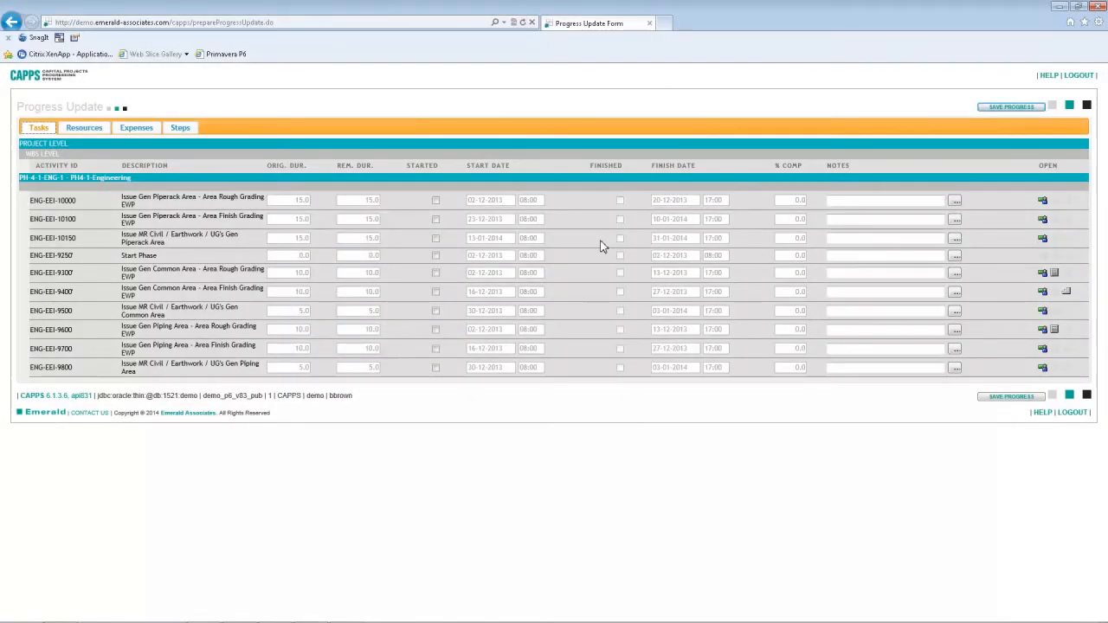
mouse_move(323, 233)
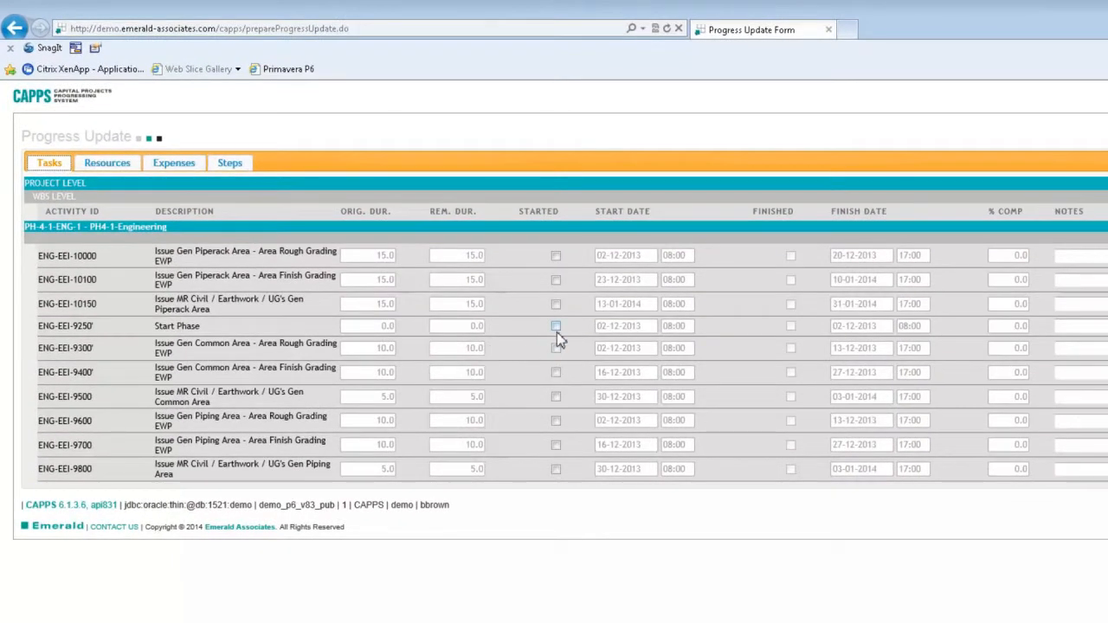
Step: Mark the Start Phase milestone and ENG-EEI-9300 as started
left_click(555, 326)
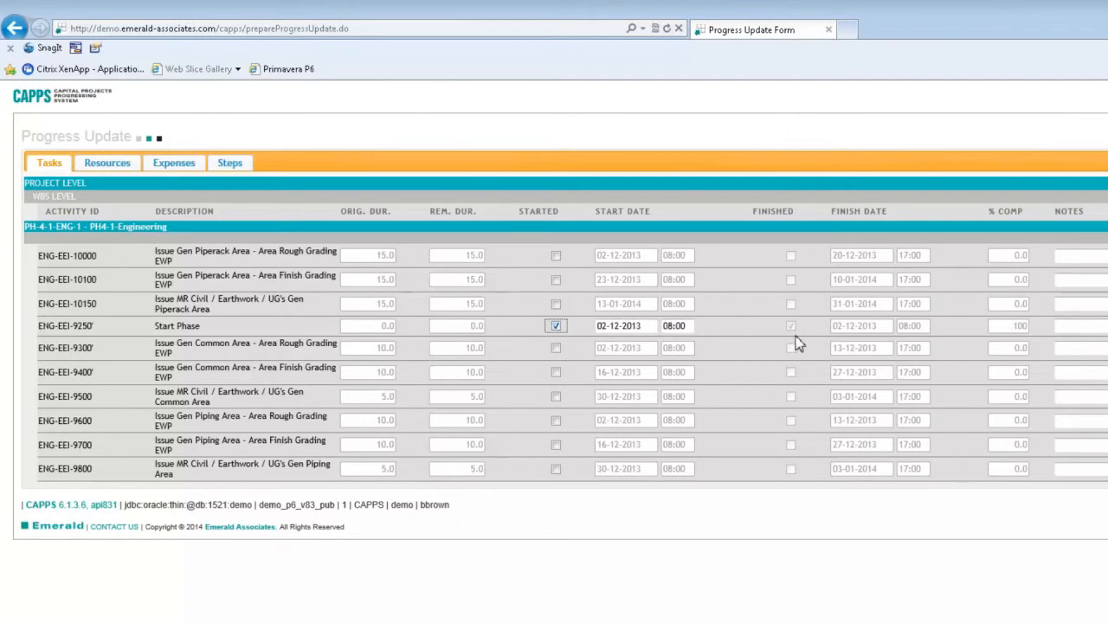
mouse_move(785, 338)
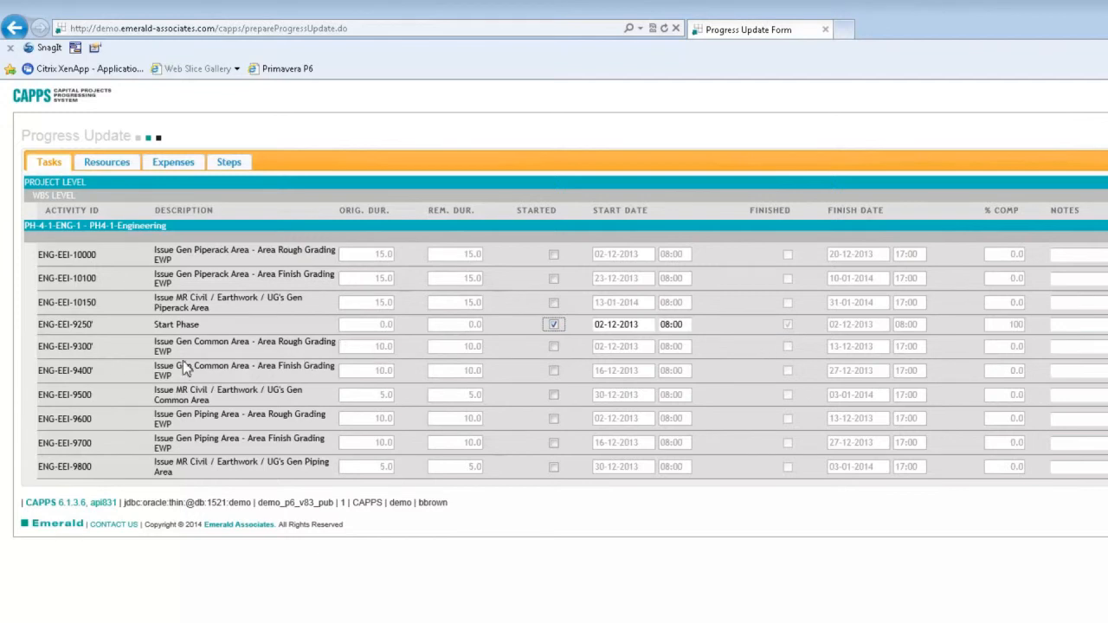
mouse_move(368, 372)
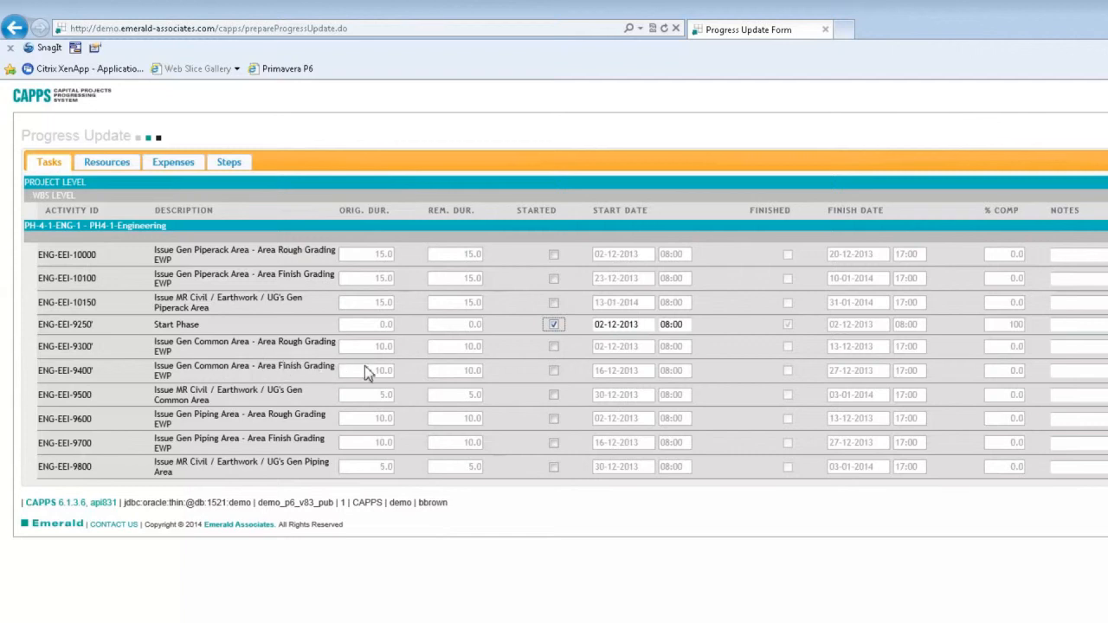
mouse_move(400, 371)
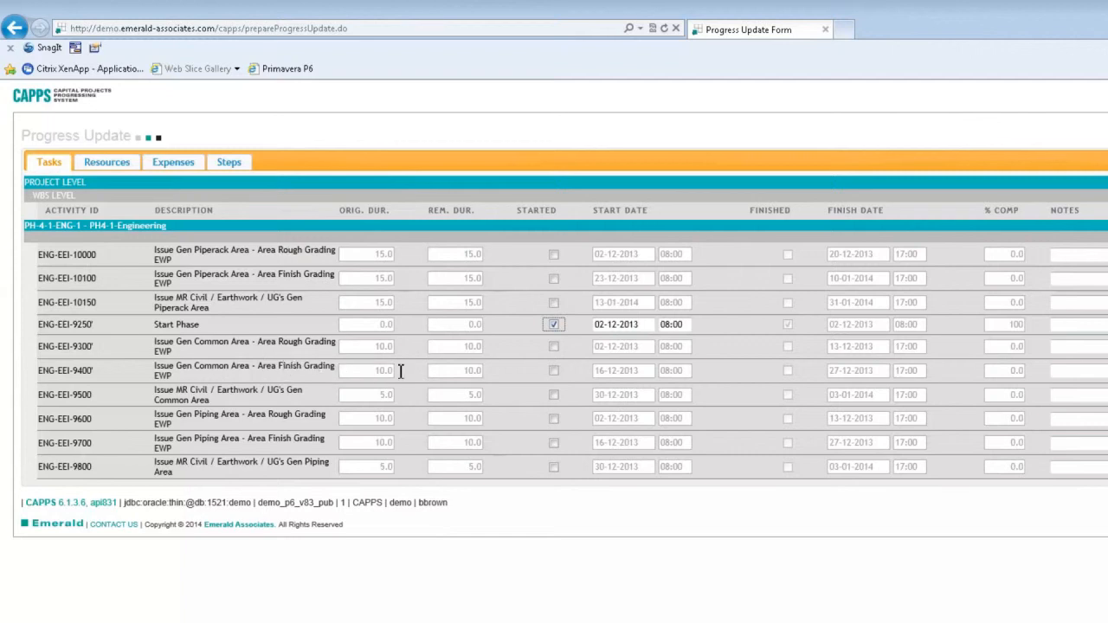
mouse_move(541, 354)
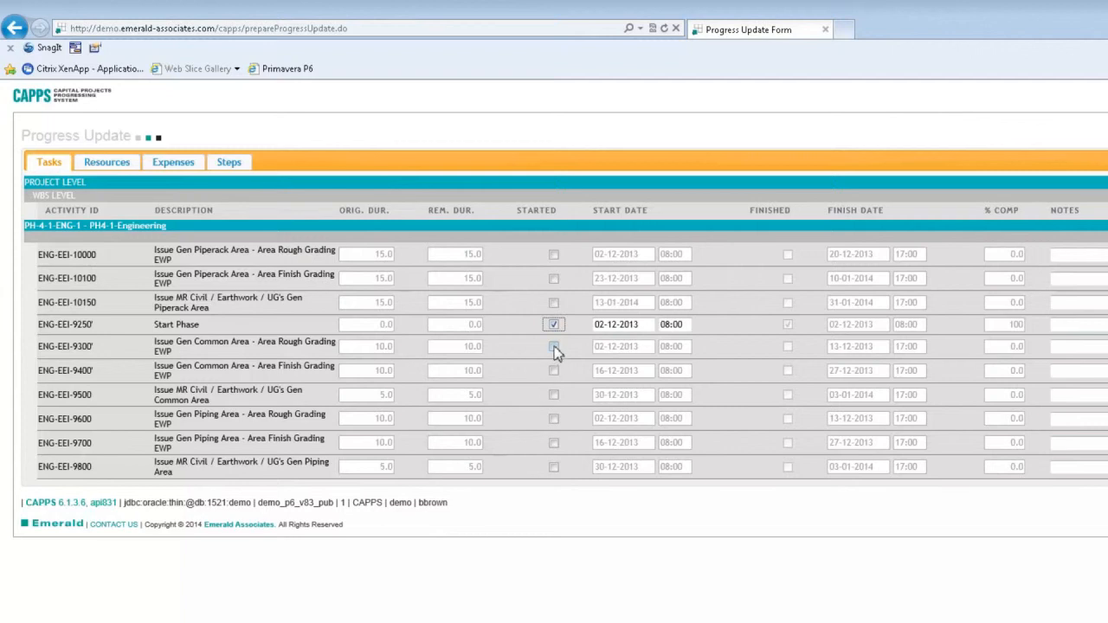
left_click(553, 346)
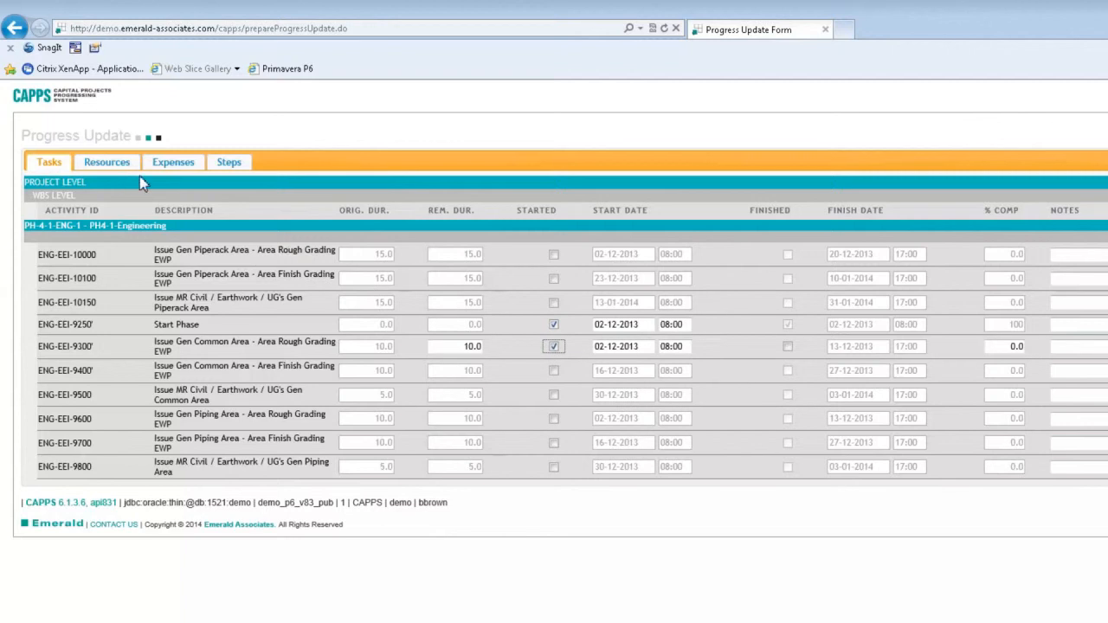
mouse_move(102, 169)
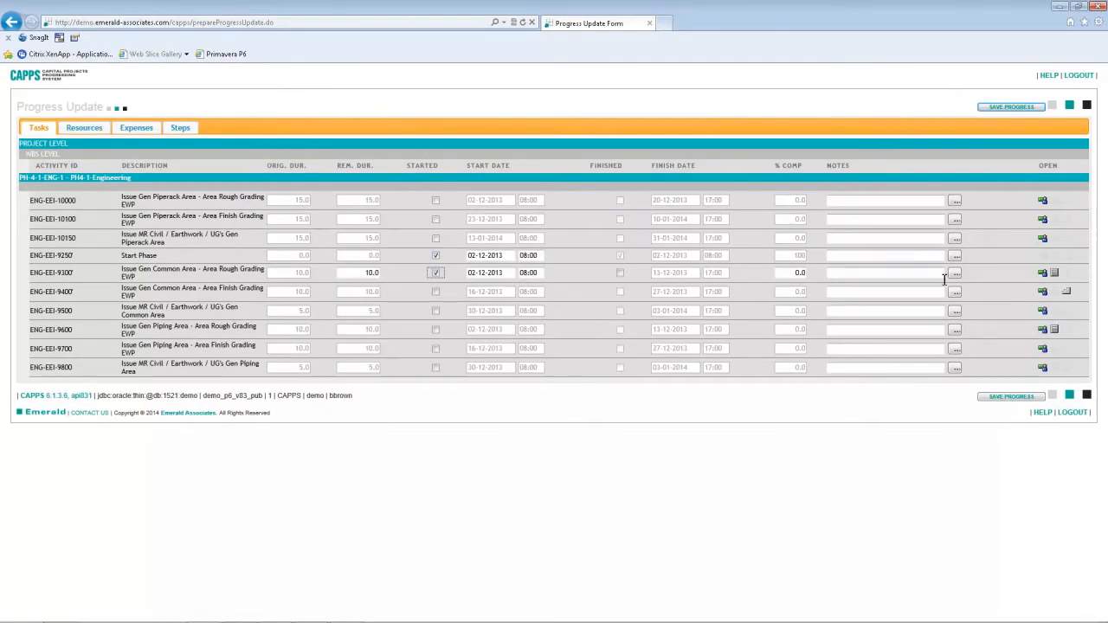
left_click(83, 127)
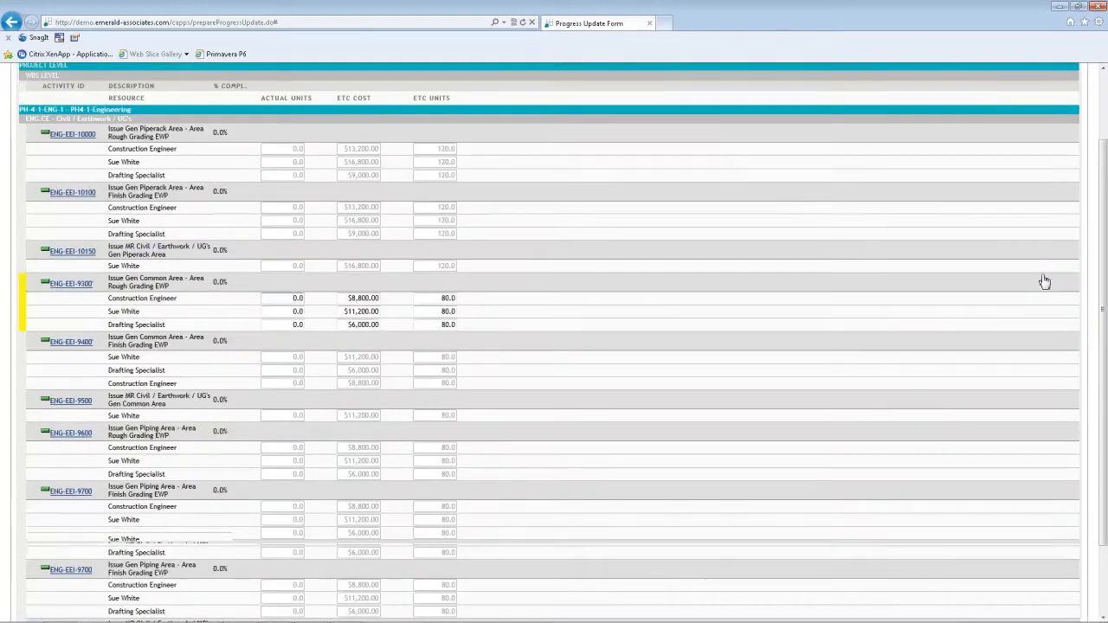
scroll("up", 3)
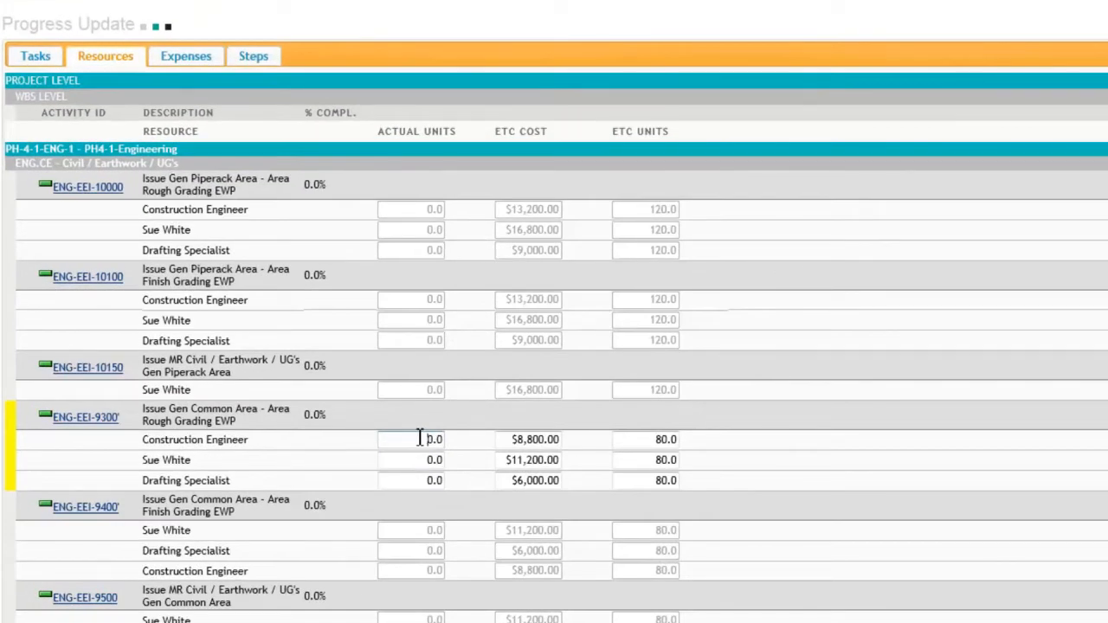
double_click(409, 439)
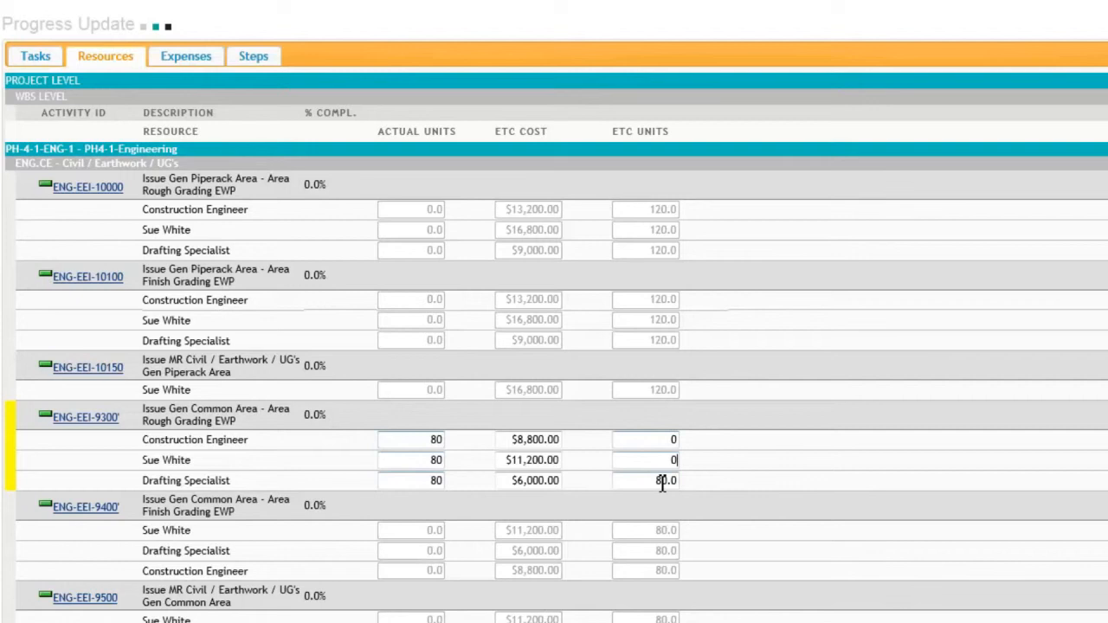
left_click(645, 480)
type("0")
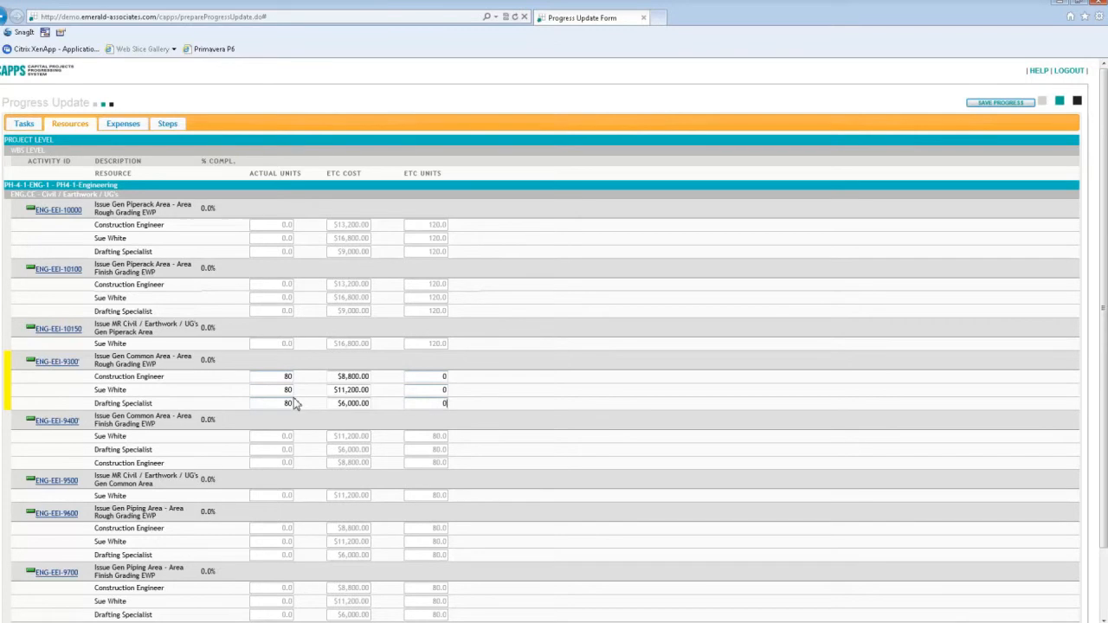
Step: Enter 5500 actual cost and 0 ETC cost for ENG-EEI-9300's Consulting Fees expense
left_click(123, 123)
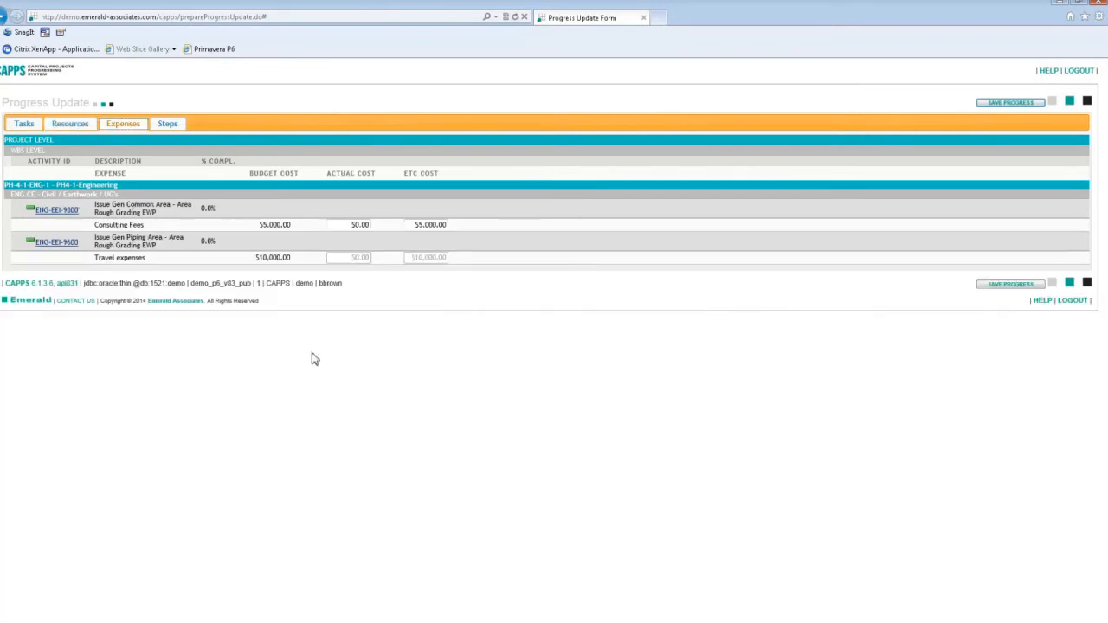
mouse_move(344, 298)
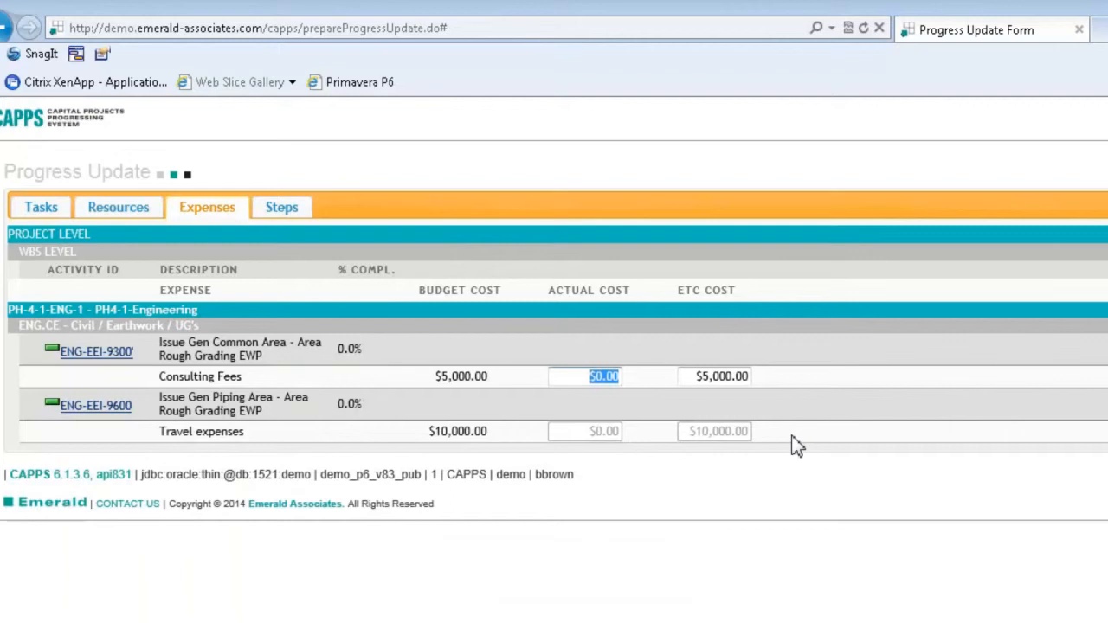
type("5")
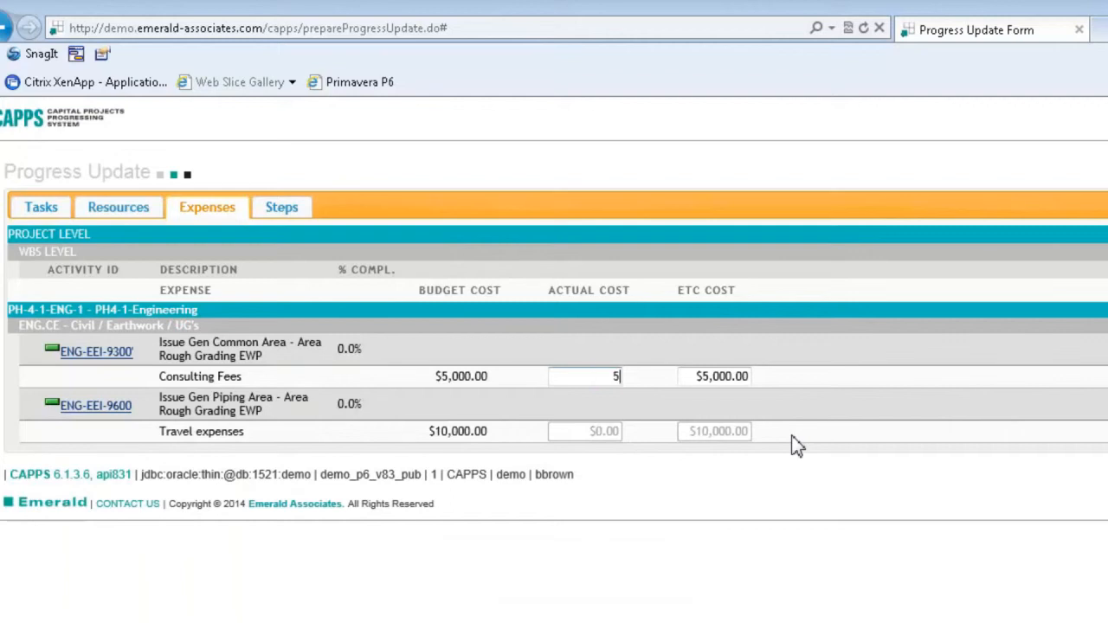
type("50")
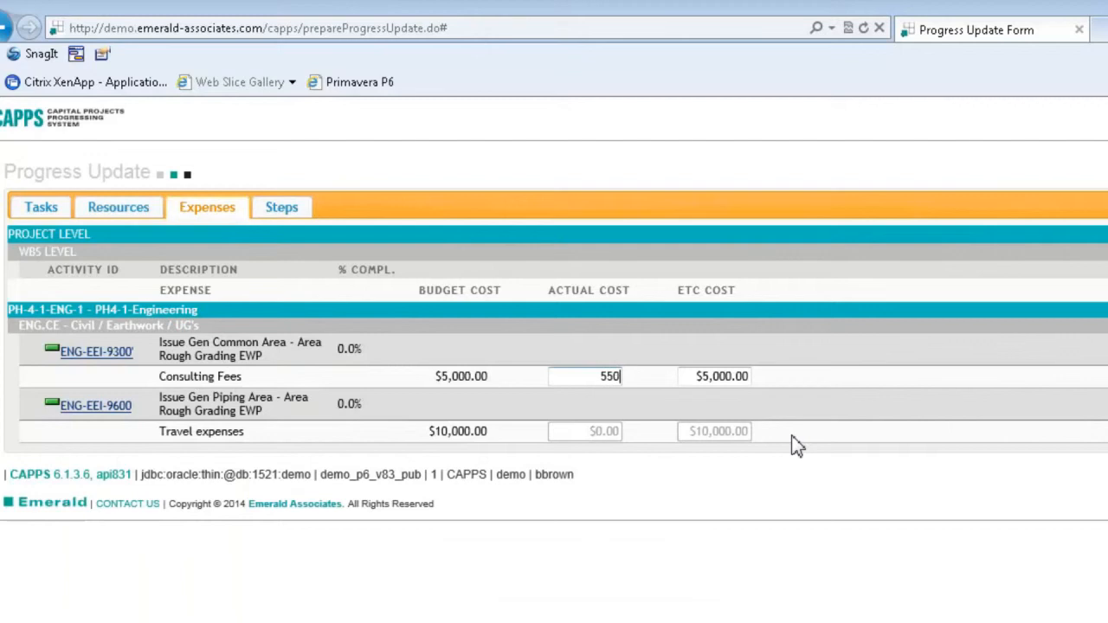
type("0")
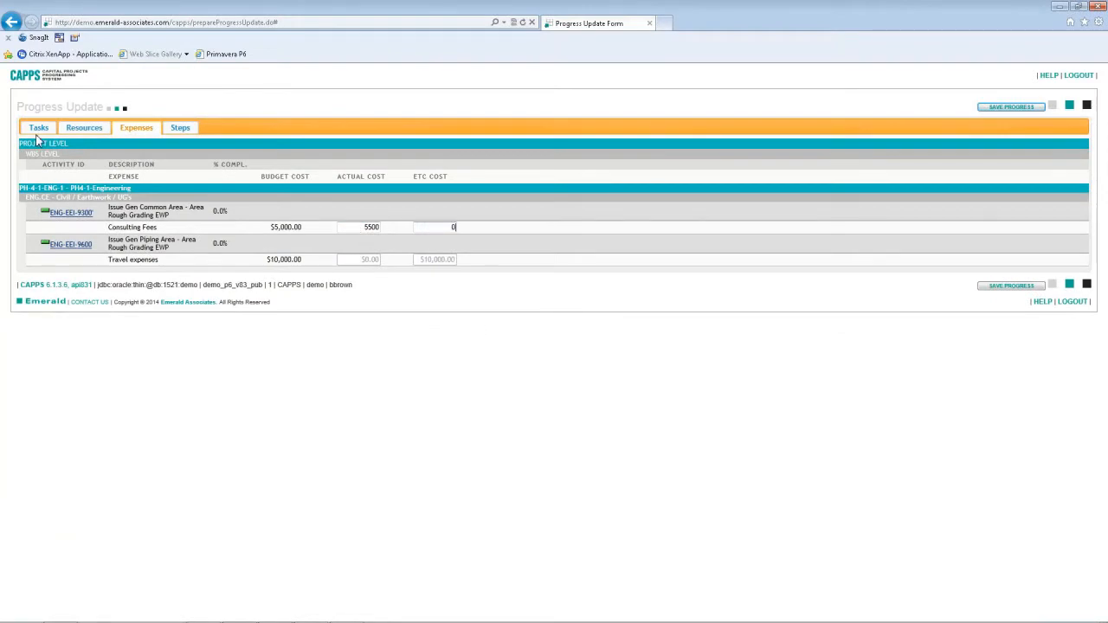
Step: Mark ENG-EEI-9300 finished and start ENG-EEI-9400 with 2 days remaining
left_click(38, 127)
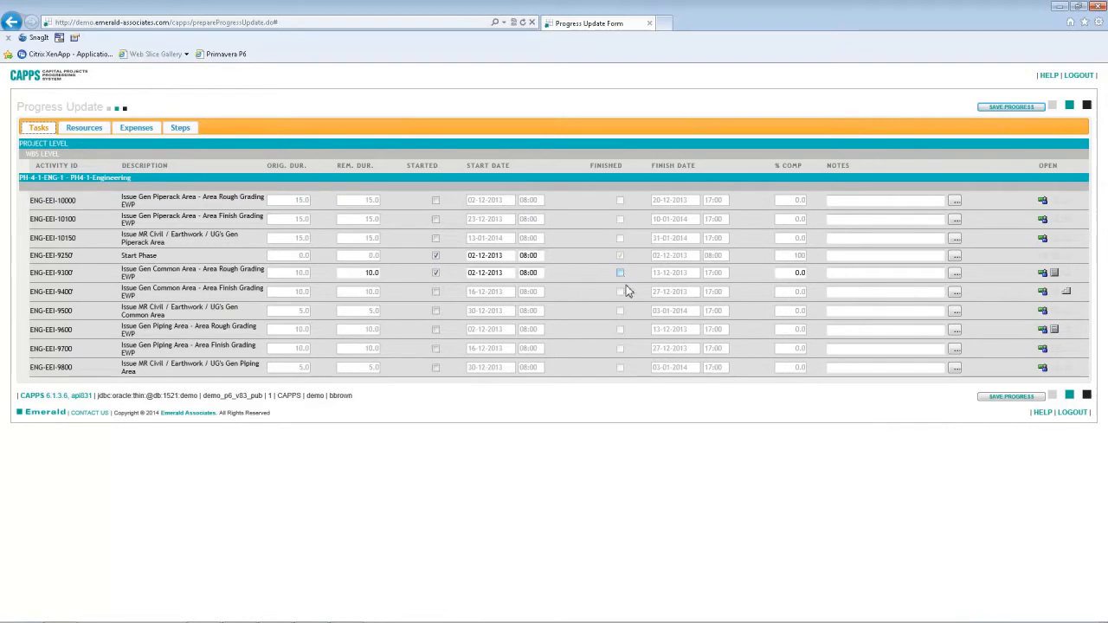
left_click(620, 273)
type("2")
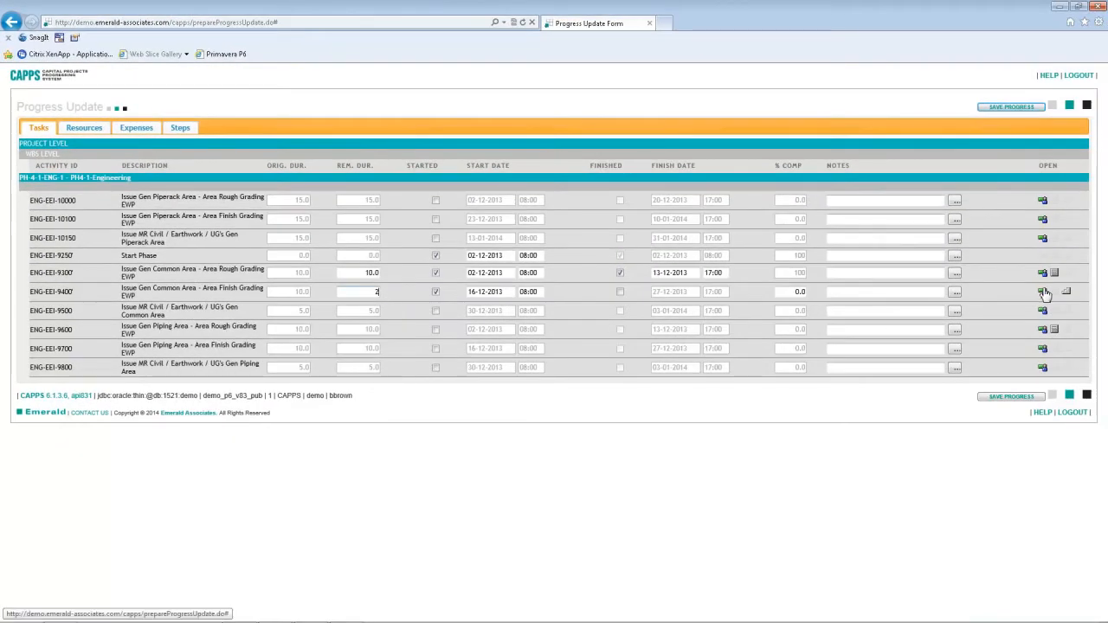
left_click(83, 127)
type("5")
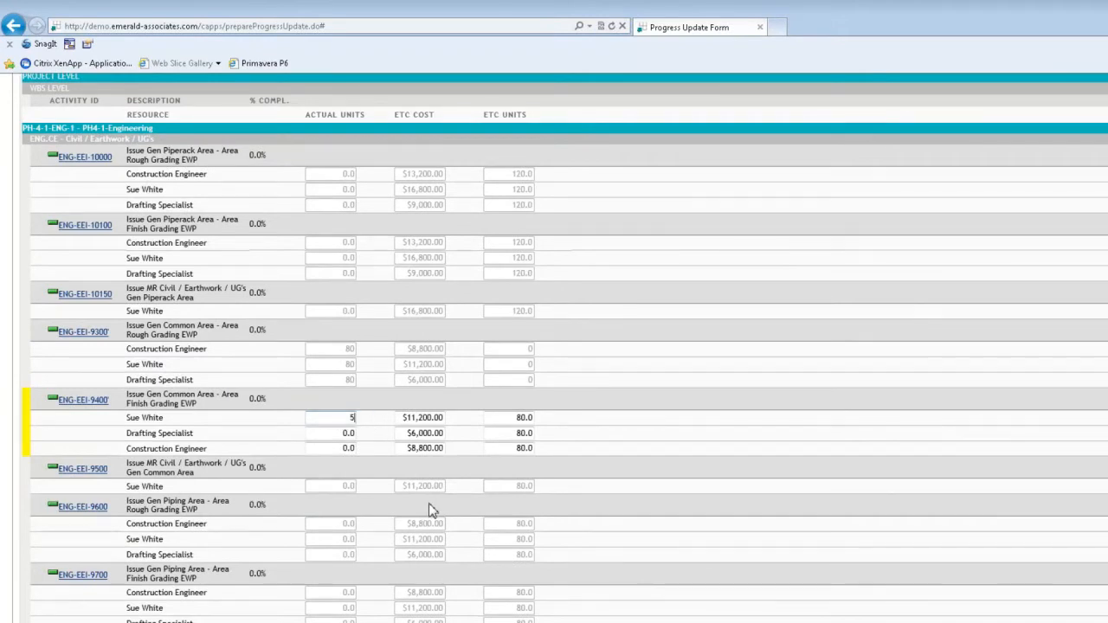
mouse_move(397, 531)
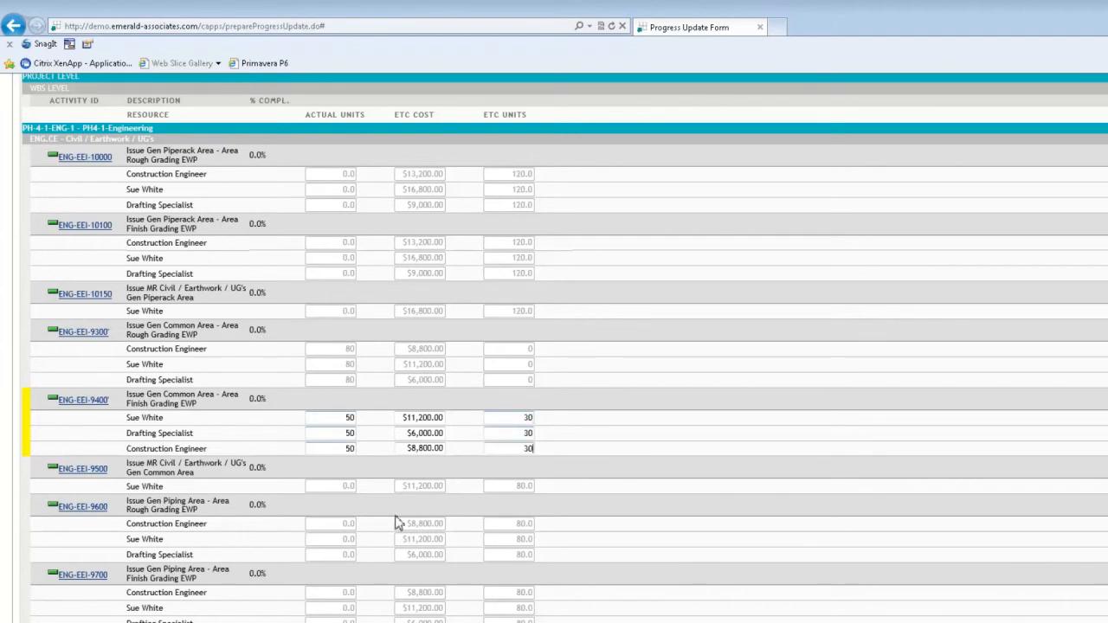
Step: Fill ENG-EEI-9400's three resources with 50 actual and 30 ETC units, then view its steps
scroll("up", 3)
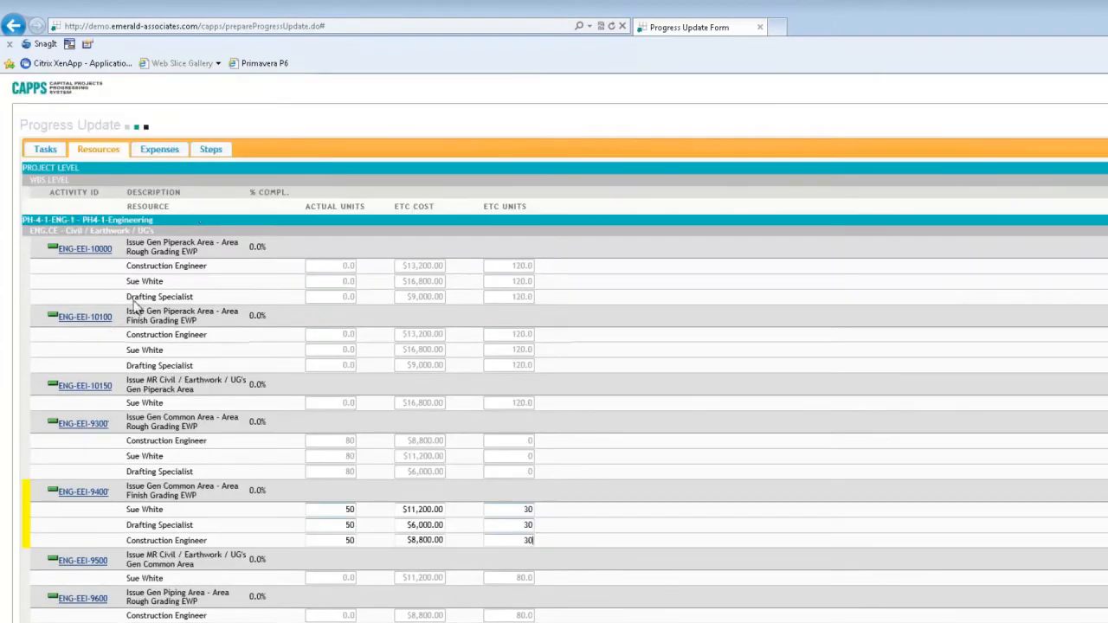
left_click(210, 149)
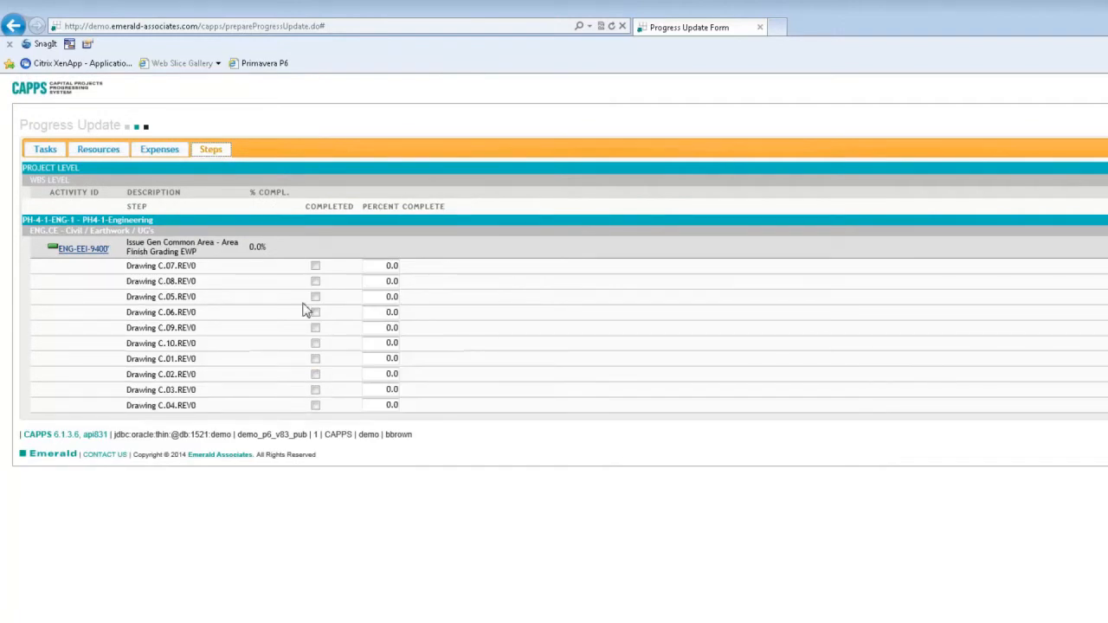
mouse_move(336, 277)
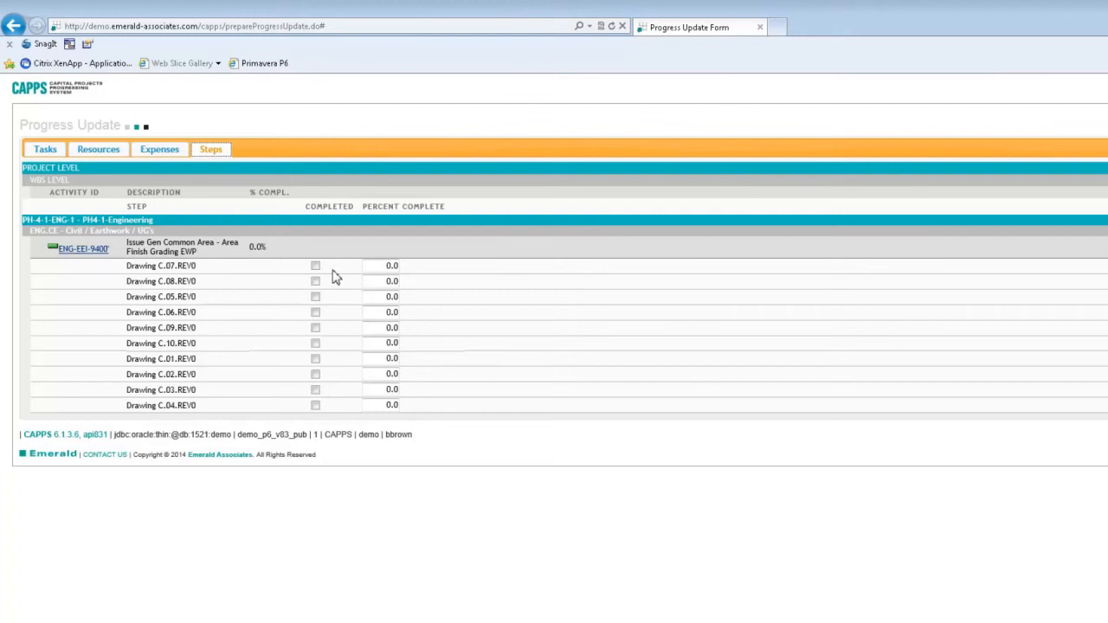
Step: Tick Completed for ENG-EEI-9400 drawing steps C.08, C.05, C.06 and C.09
left_click(315, 281)
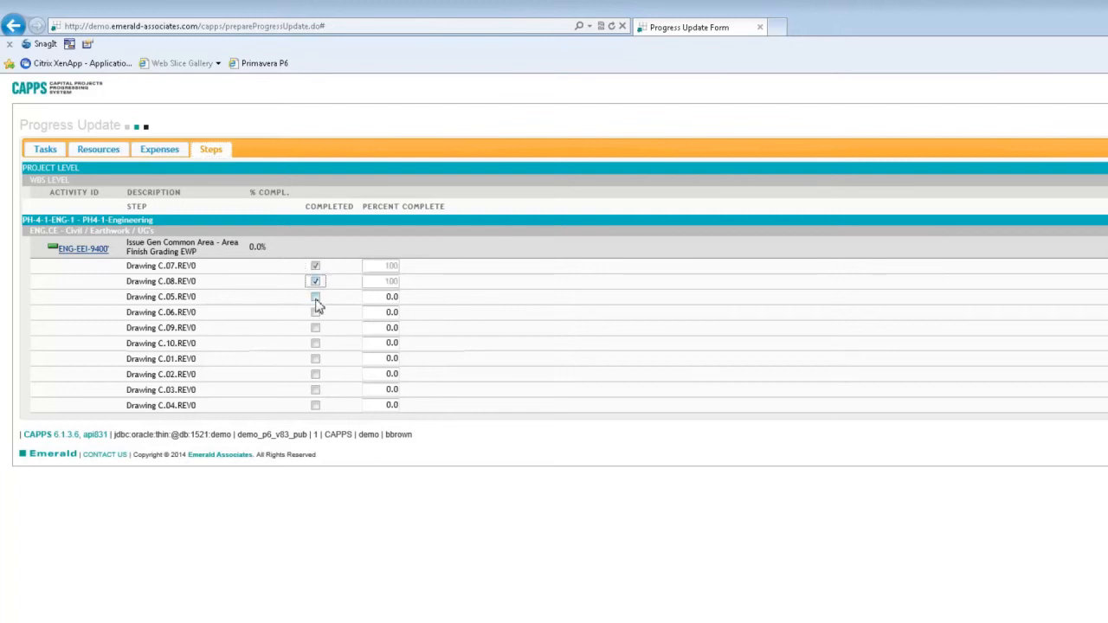
left_click(315, 296)
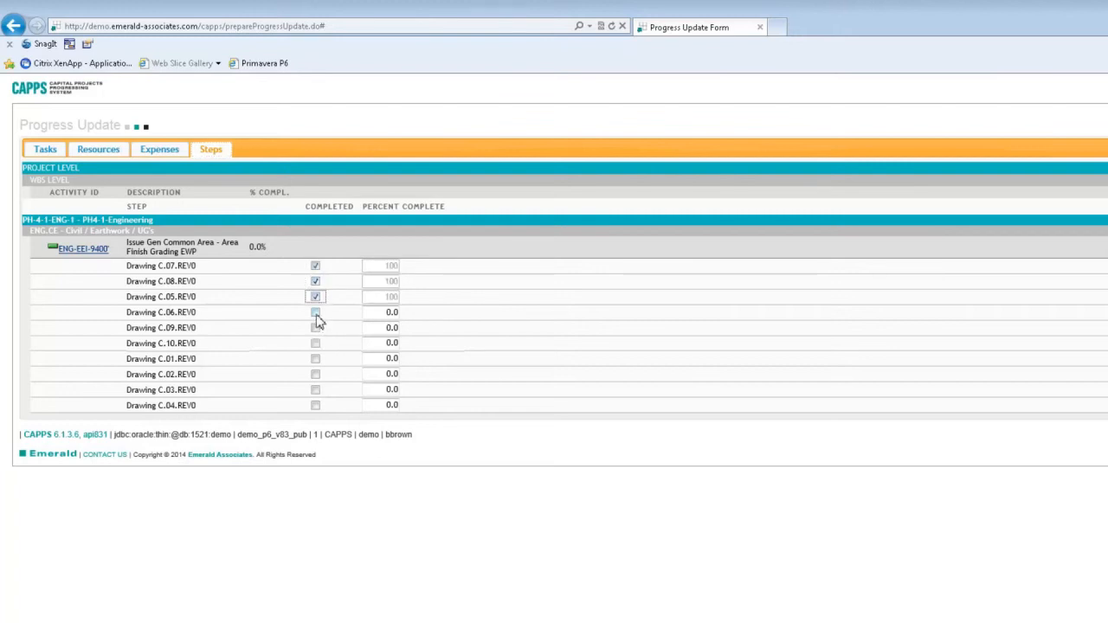
left_click(315, 311)
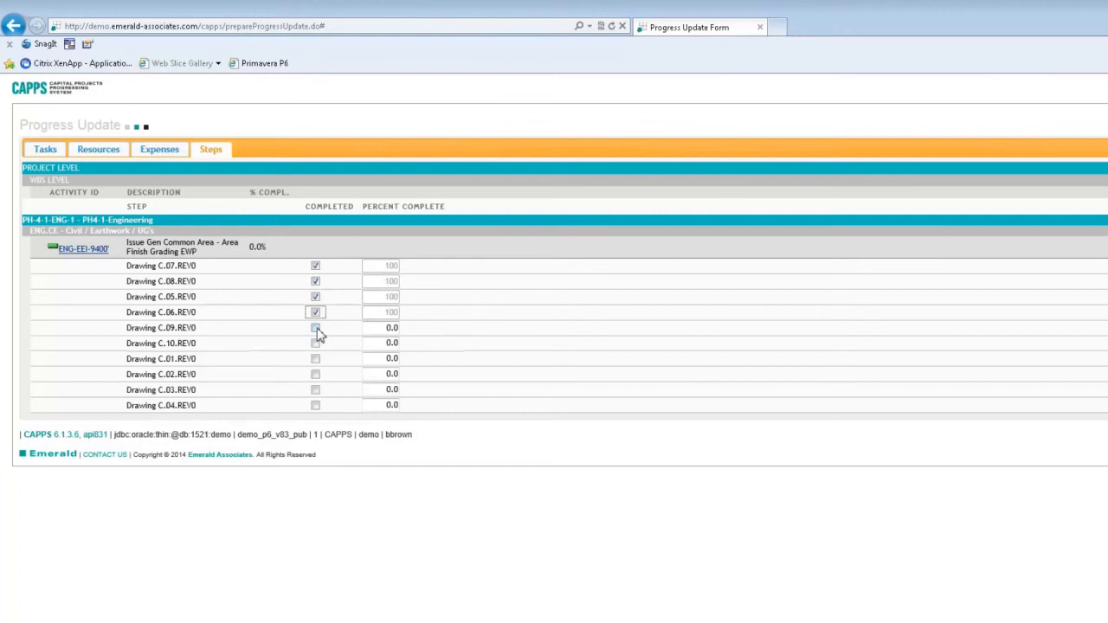
left_click(315, 327)
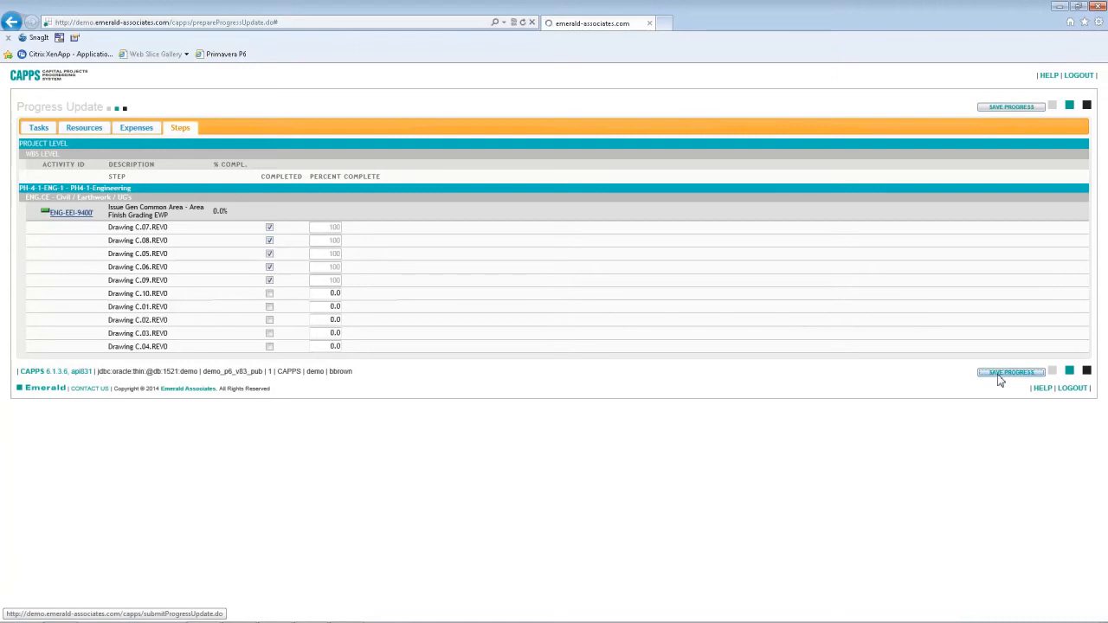
Step: Save the progress and confirm the status page reports values successfully updated
left_click(1011, 371)
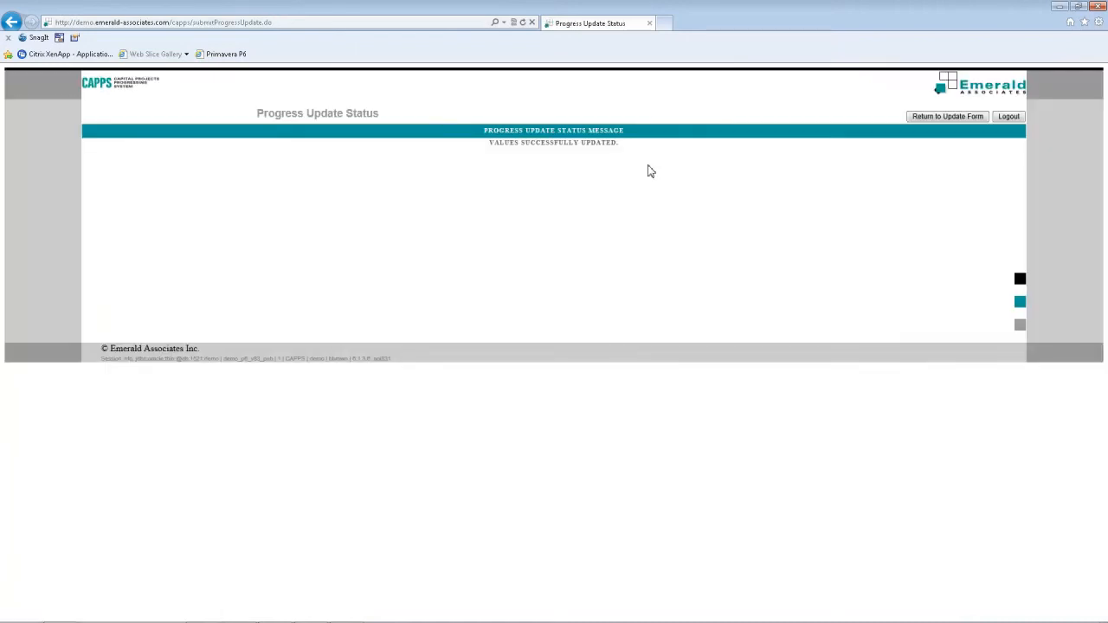
mouse_move(611, 190)
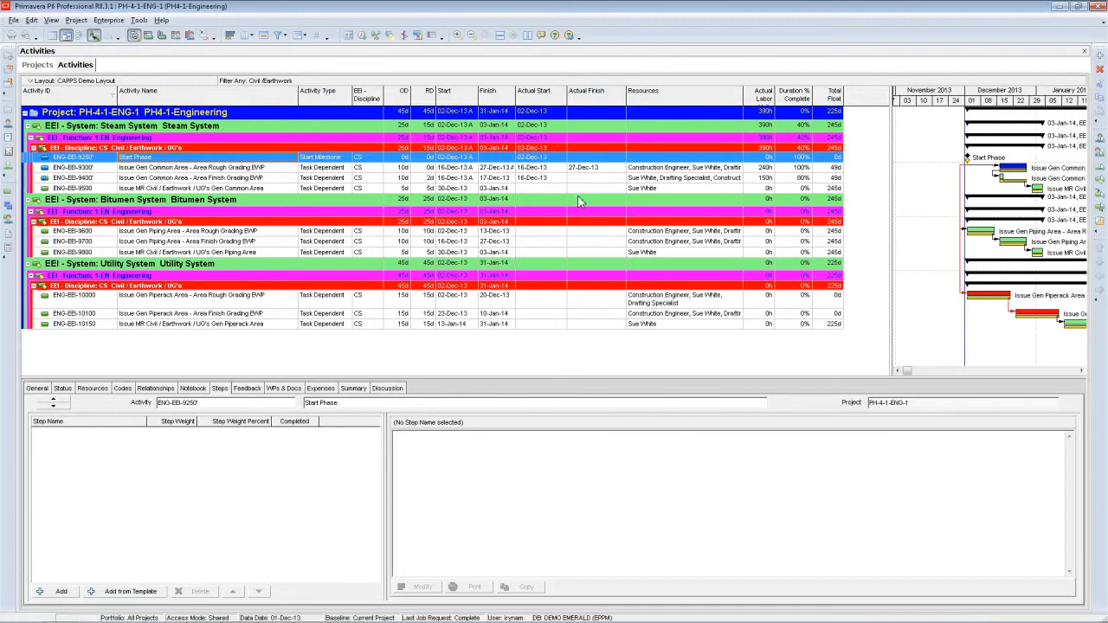
mouse_move(135, 379)
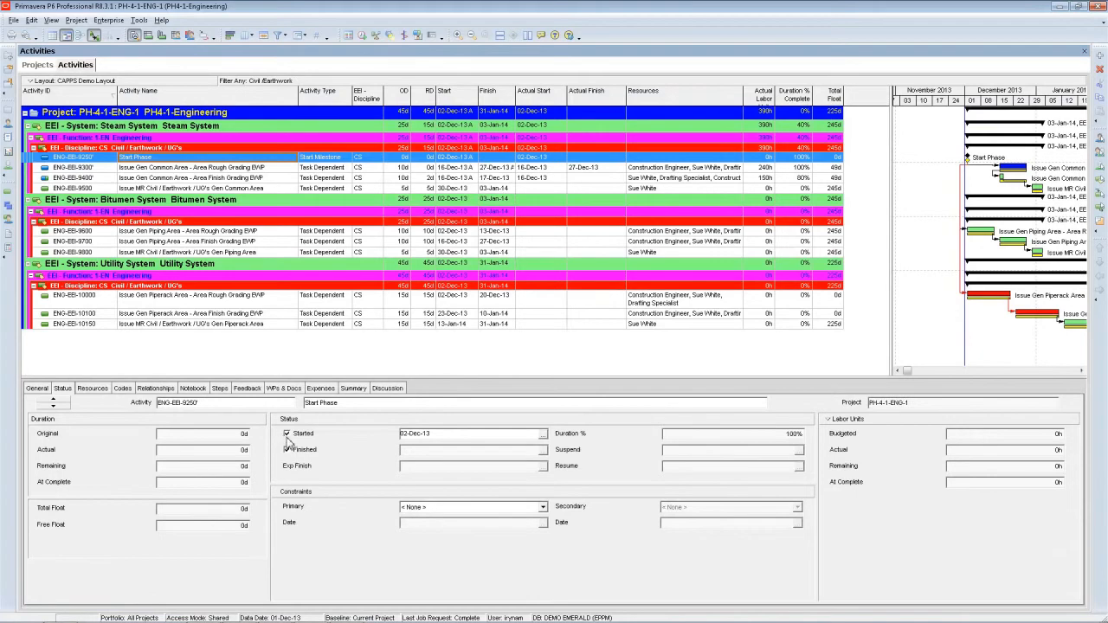
Step: Show ENG-EEI-9300's status (16-Dec-13 to 27-Dec-13, 100%) and its three resources at 80 actual units
left_click(287, 449)
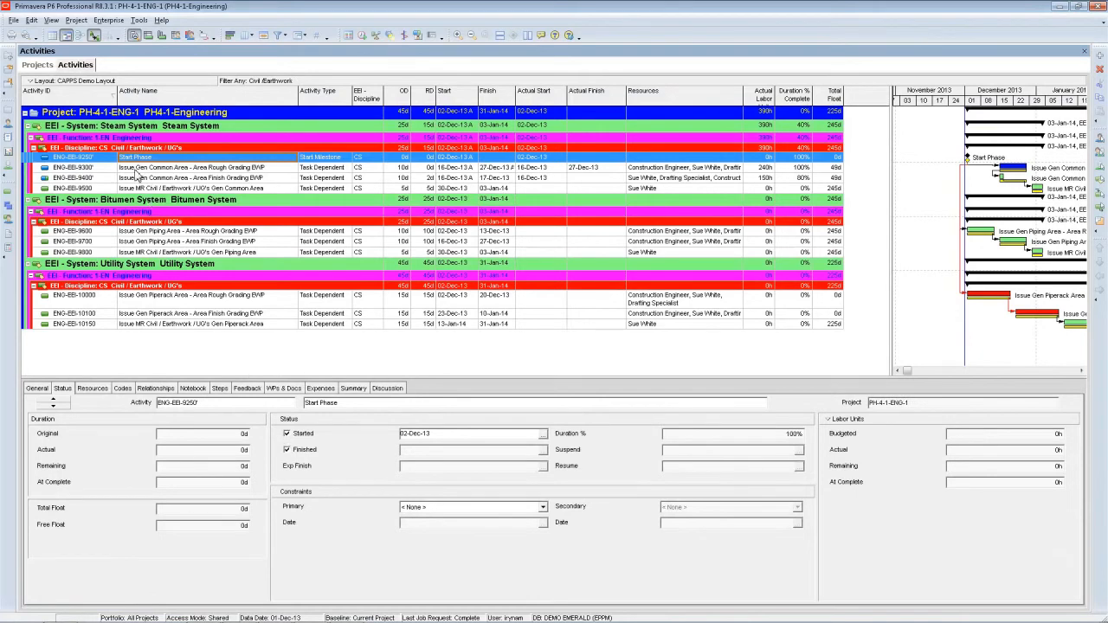
left_click(191, 167)
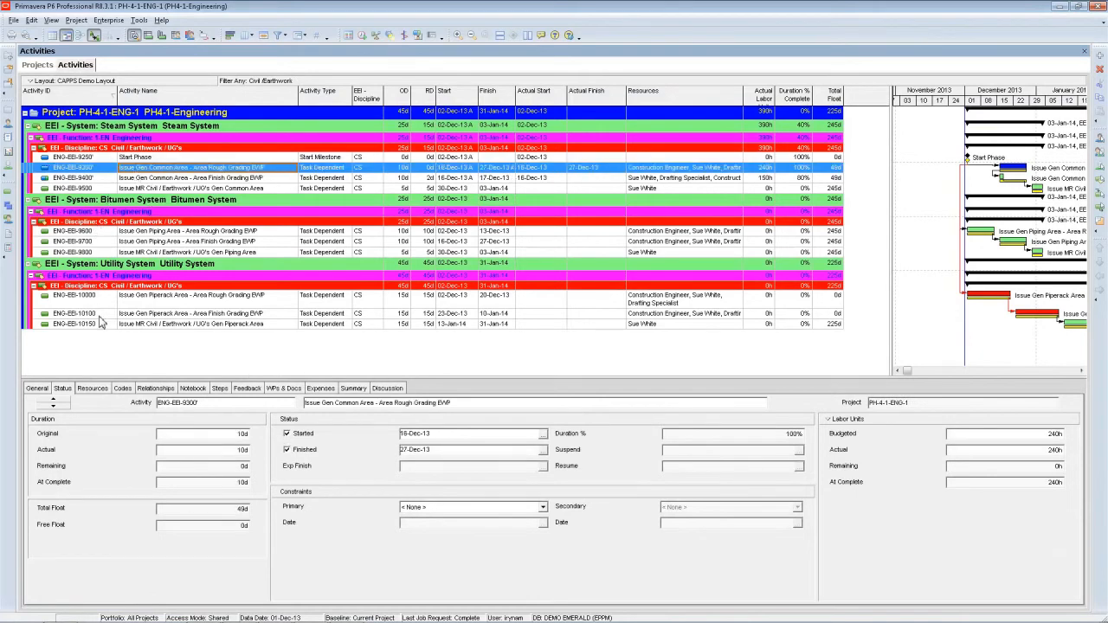
mouse_move(380, 430)
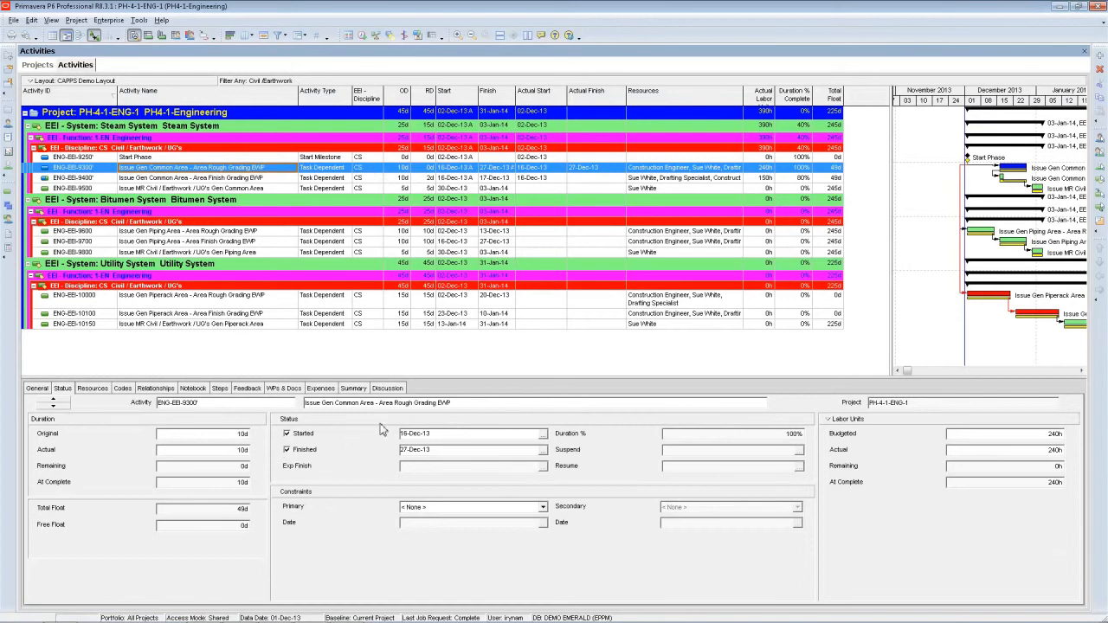
left_click(92, 388)
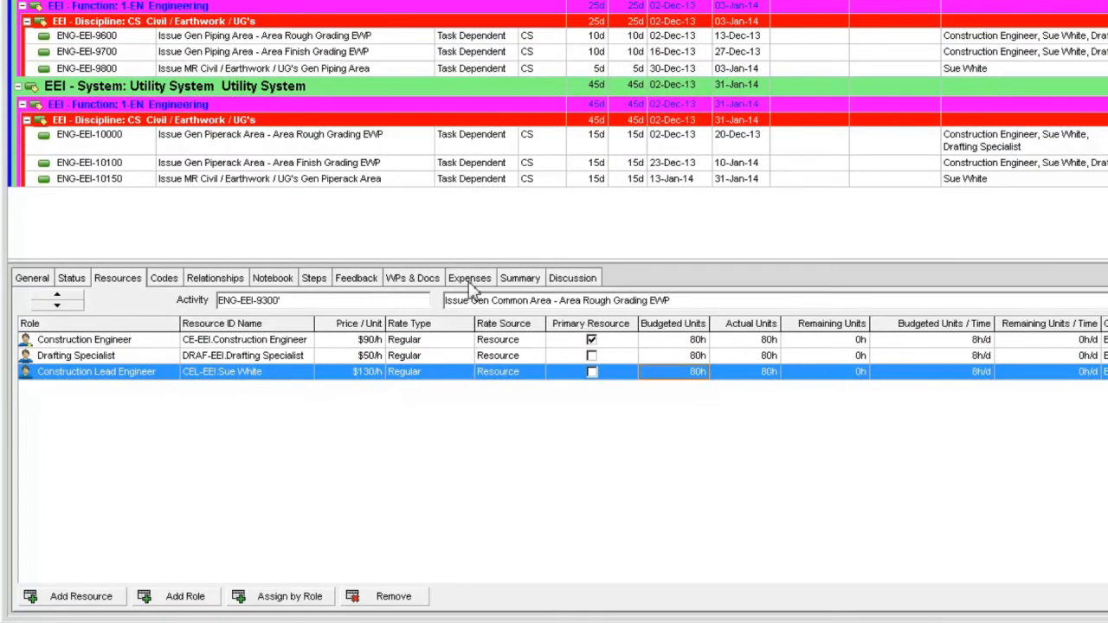
Step: Check ENG-EEI-9300's Consulting Fees expense ($5,500 actual), then select ENG-EEI-9400
left_click(469, 278)
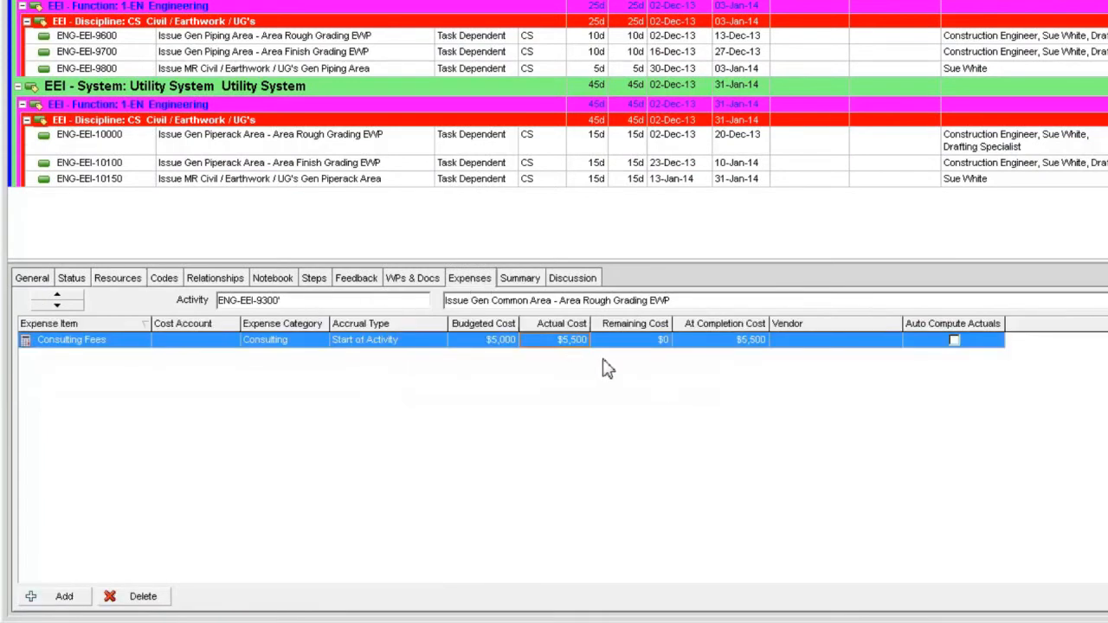
mouse_move(576, 362)
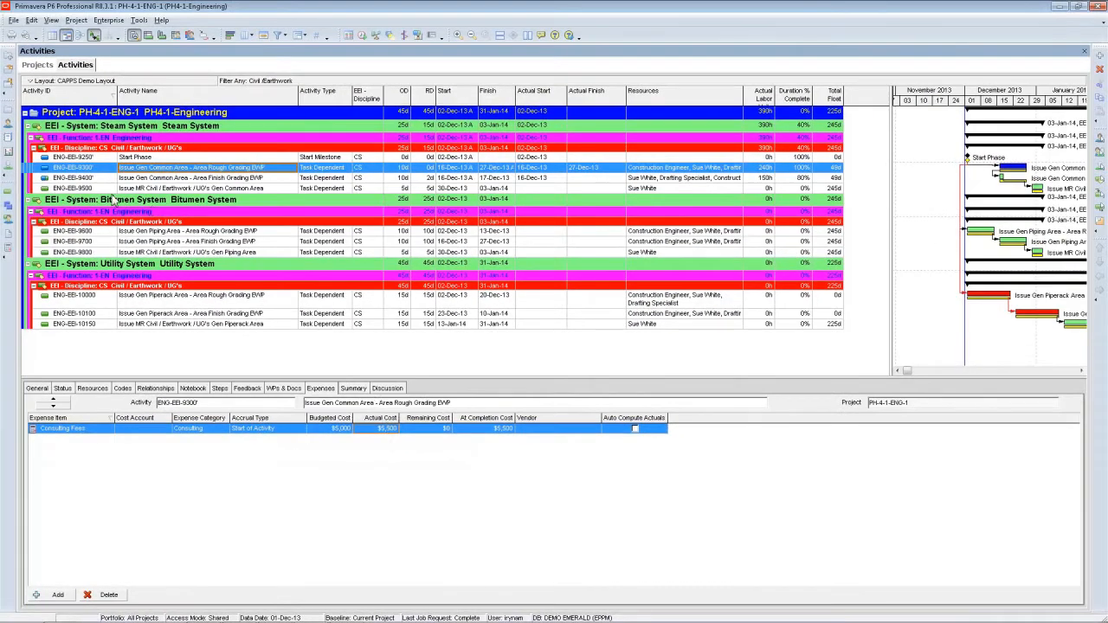
left_click(191, 177)
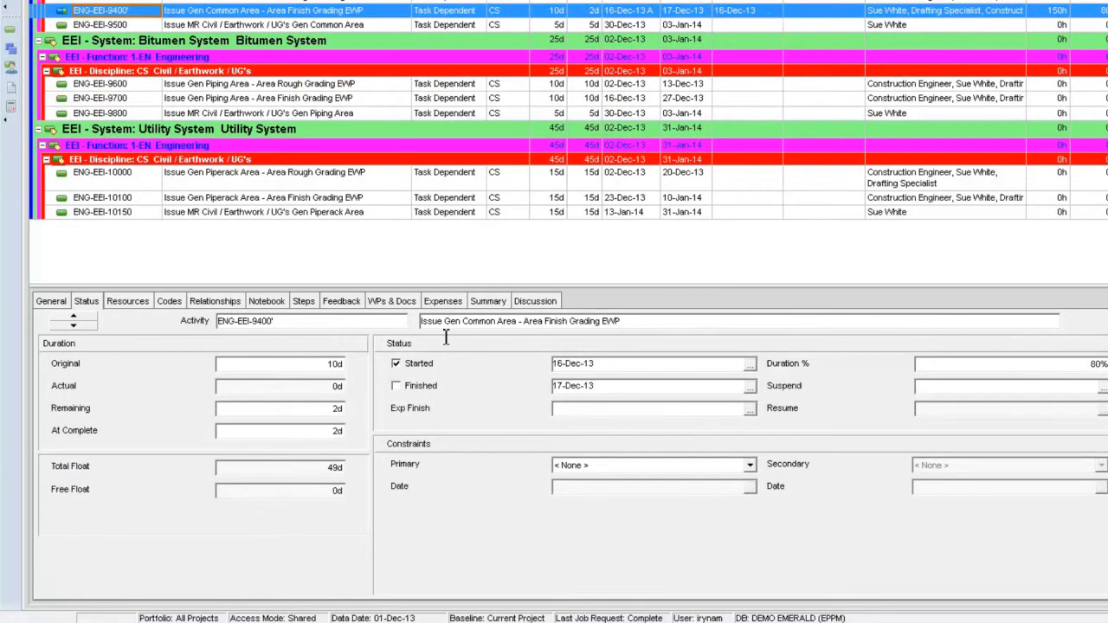
mouse_move(344, 431)
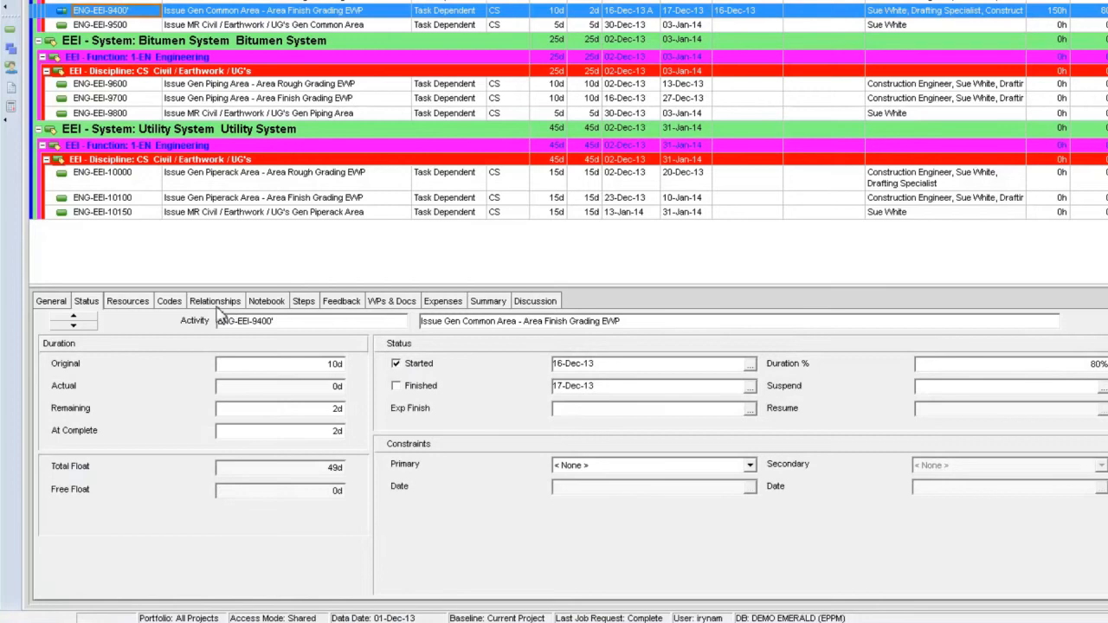
Step: Show ENG-EEI-9400's three resources with 80 budgeted, 50 actual and 30 remaining units
left_click(127, 301)
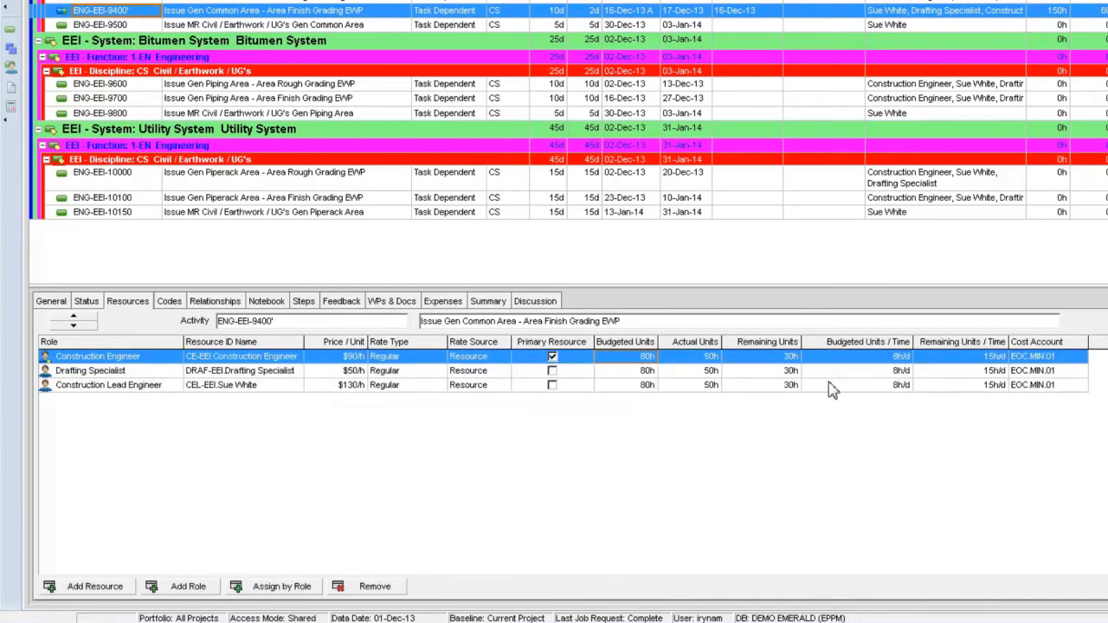
mouse_move(800, 413)
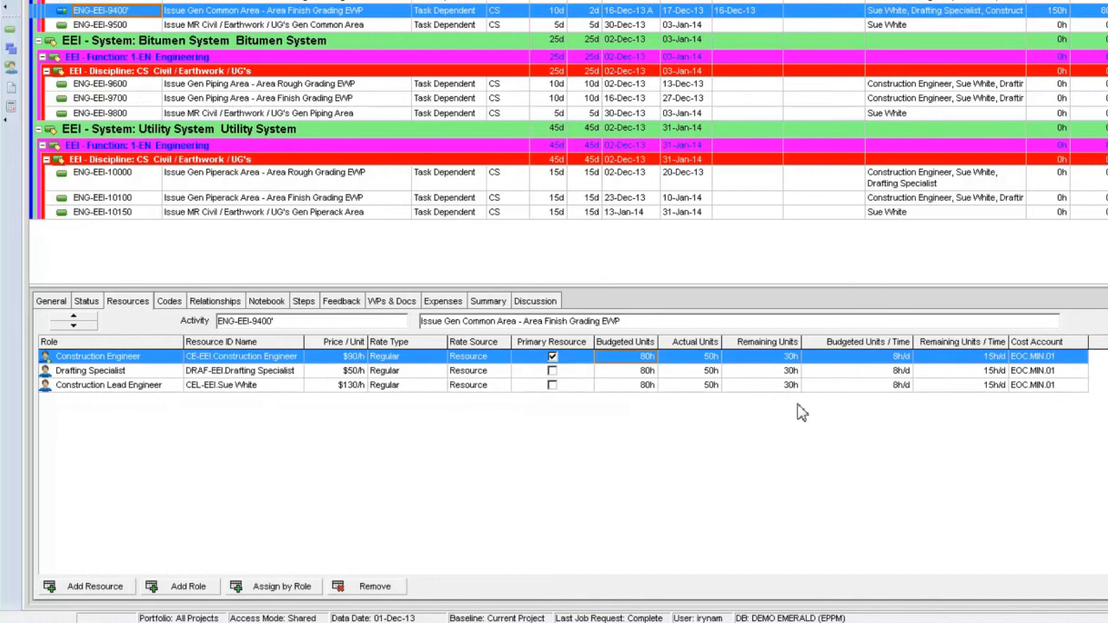
mouse_move(786, 398)
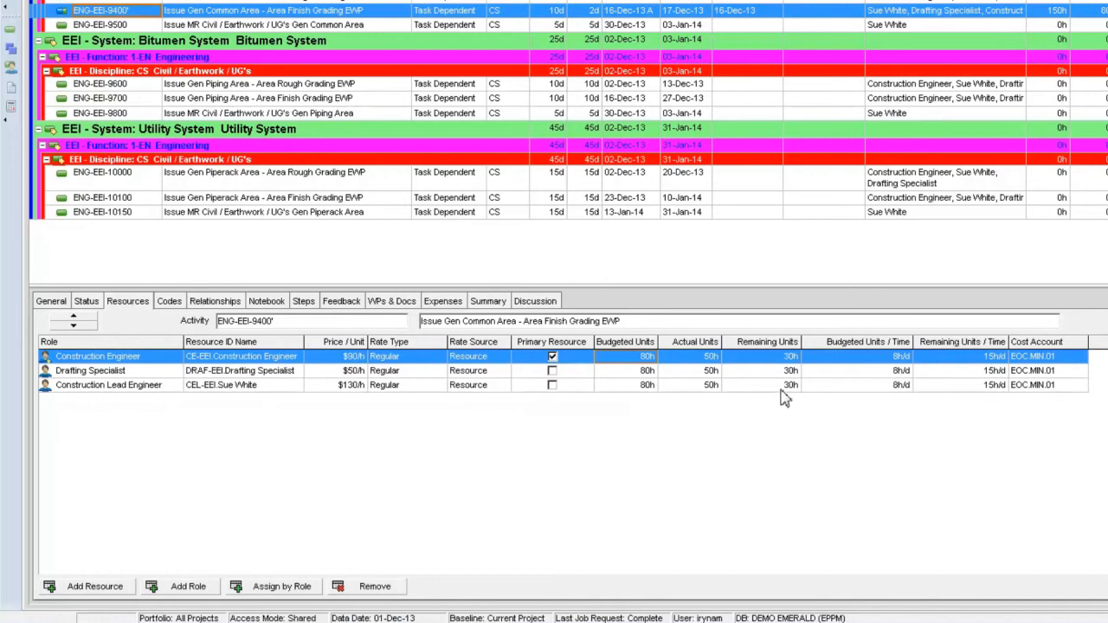
mouse_move(504, 317)
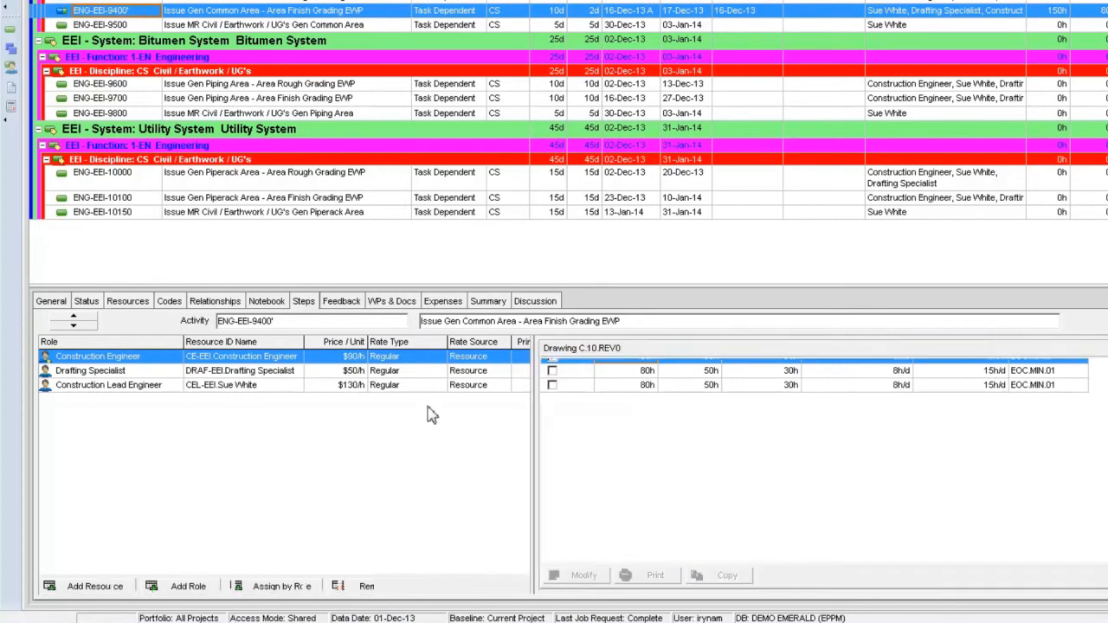
Step: Show ENG-EEI-9400's drawing steps, with C.05 through C.09 completed
left_click(303, 301)
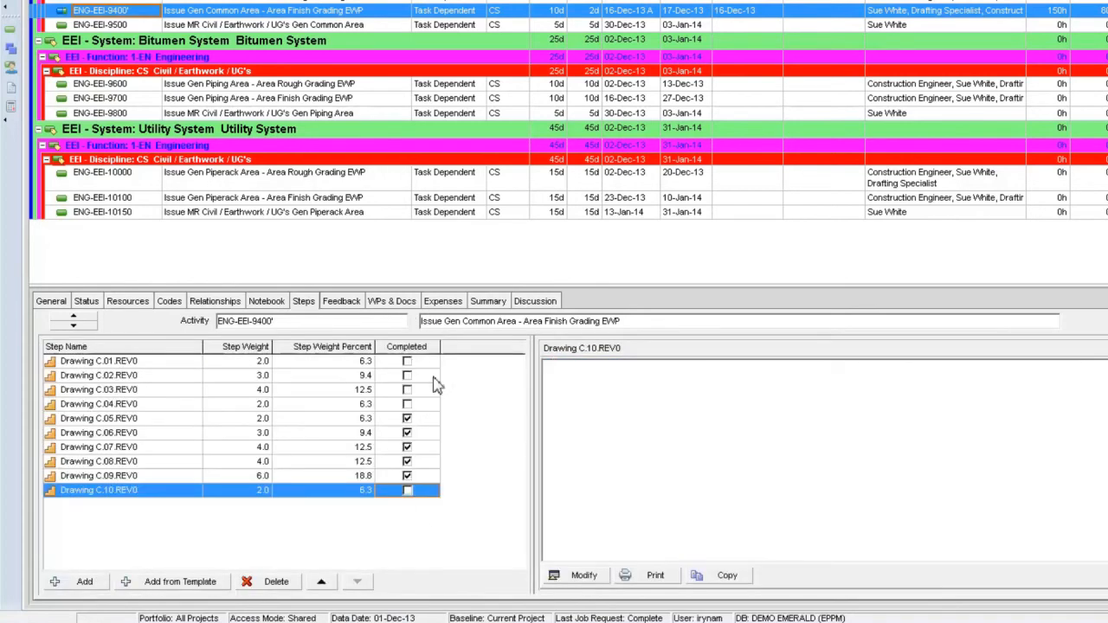
mouse_move(406, 457)
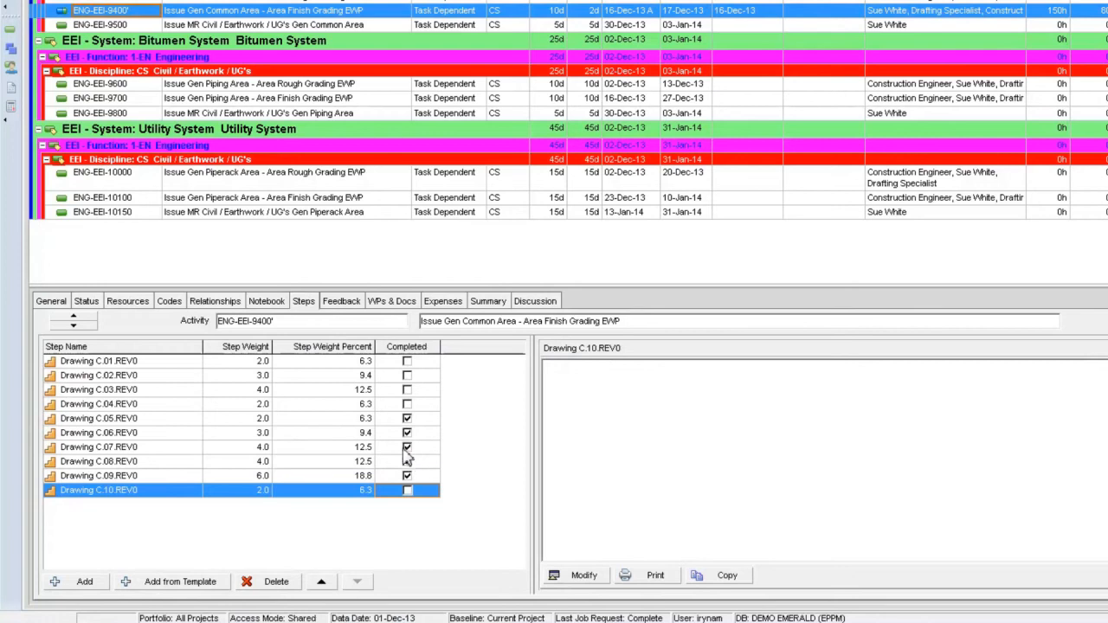